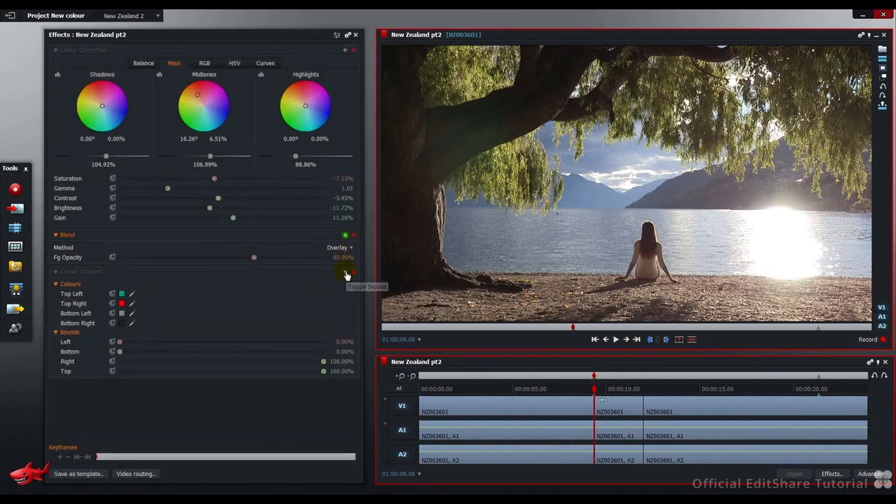
Step: Preview the bypassed corner tint, then remove all effects so the panel reads No Effects
left_click(345, 272)
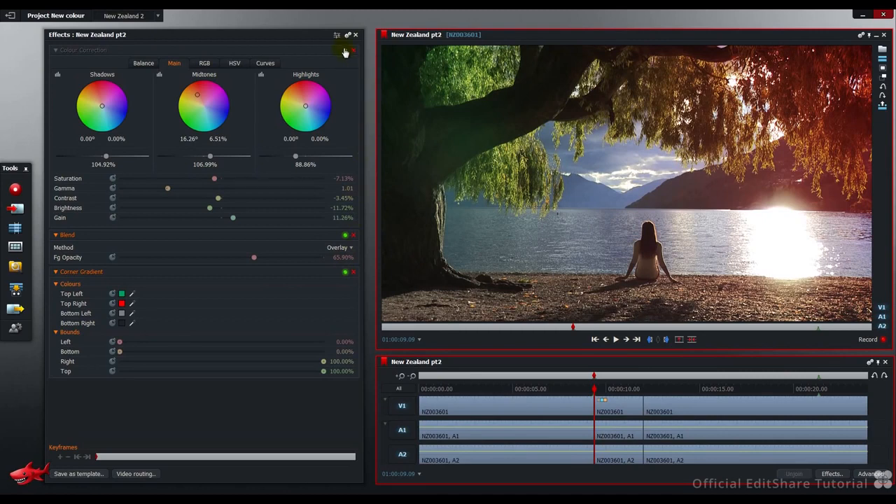
left_click(344, 50)
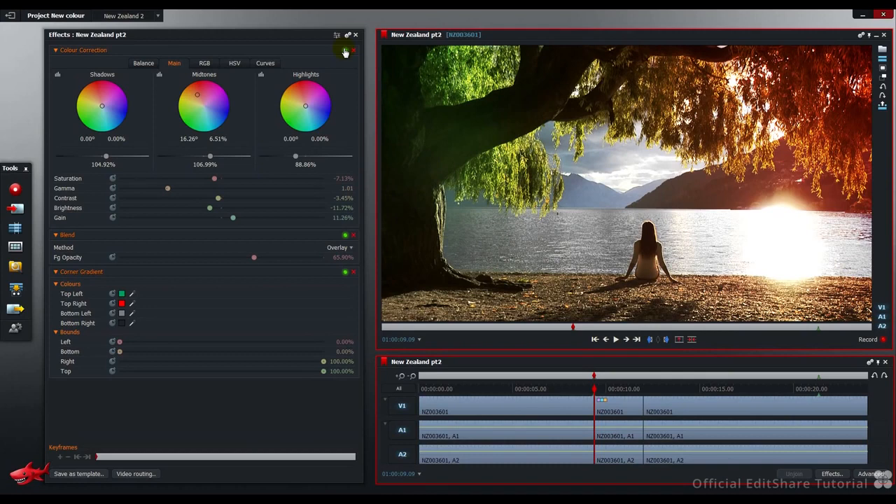
left_click(345, 51)
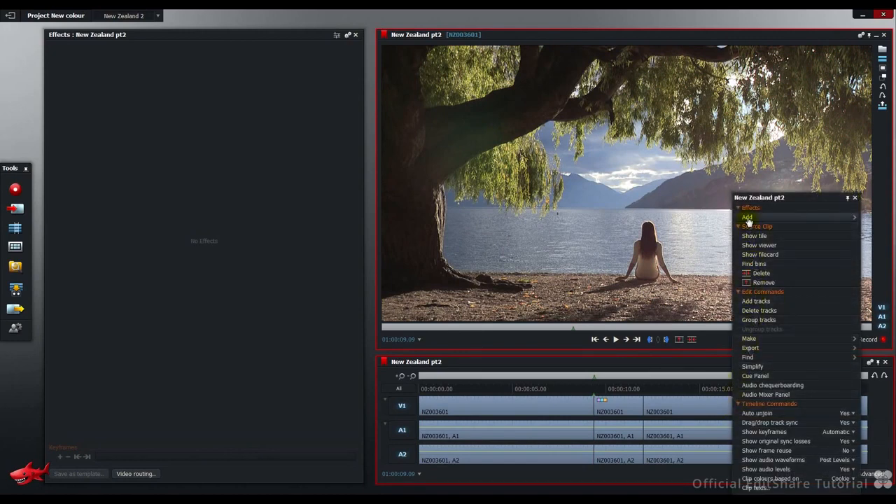
Step: Add the CC & Corner Gradient Blend-2 colour preset to the beach clip
left_click(748, 217)
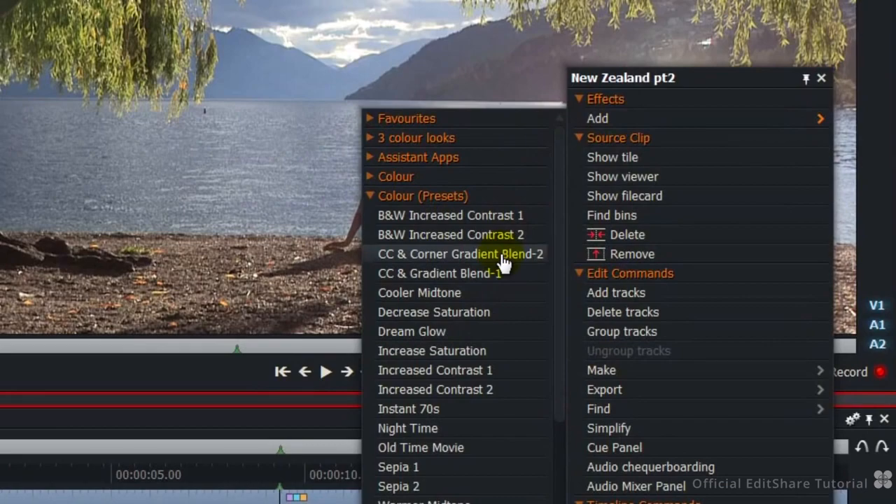
left_click(459, 254)
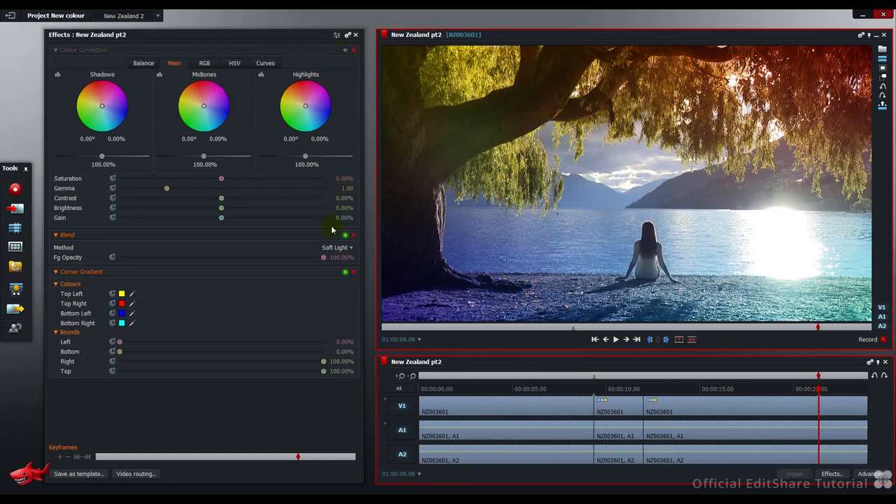
Step: Blend the preset as Overlay and lower the foreground opacity to around 70%
left_click(336, 247)
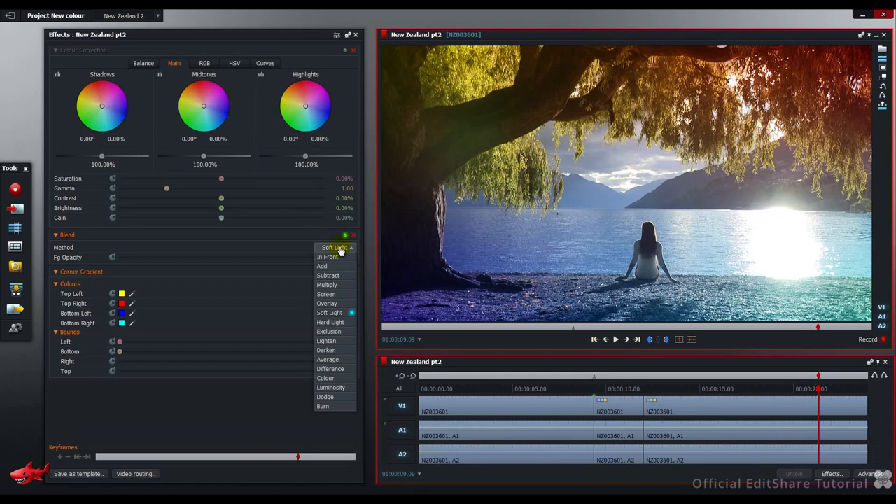
mouse_move(344, 308)
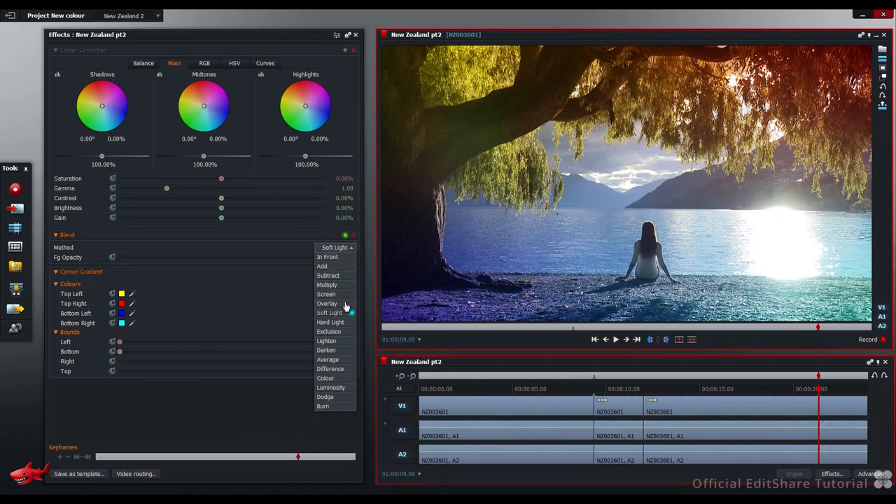
left_click(326, 303)
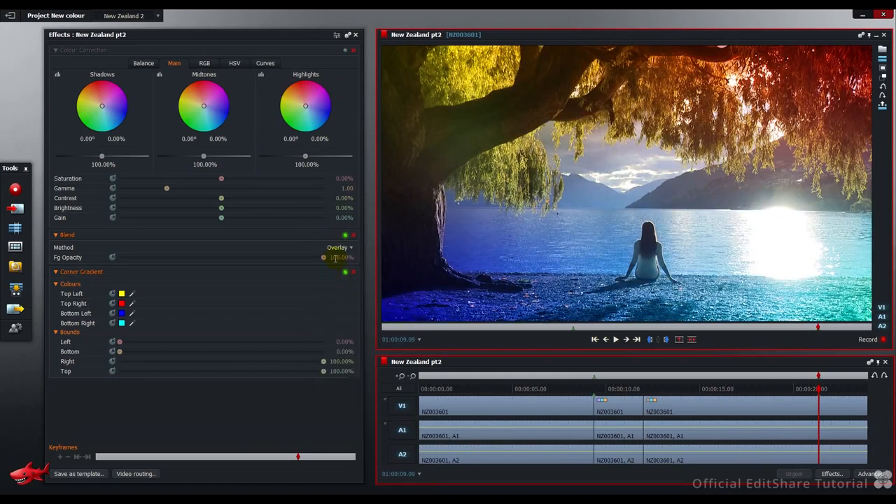
left_click_drag(322, 257, 269, 258)
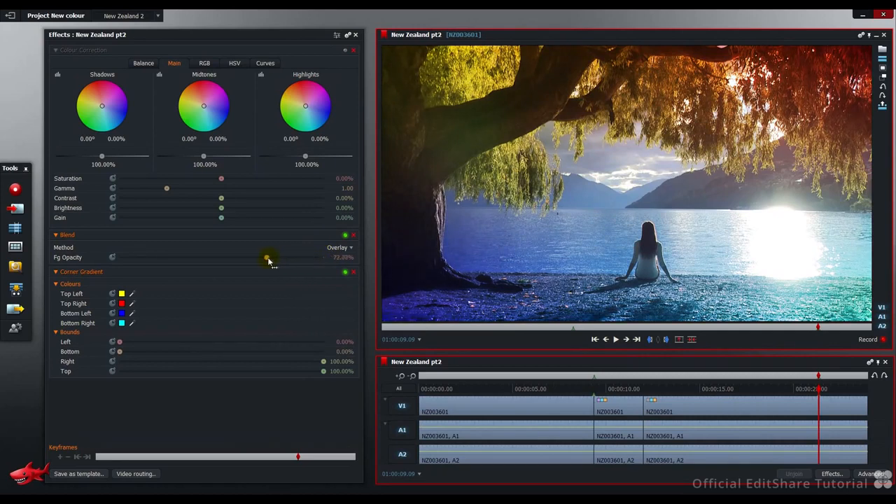
left_click_drag(269, 258, 255, 258)
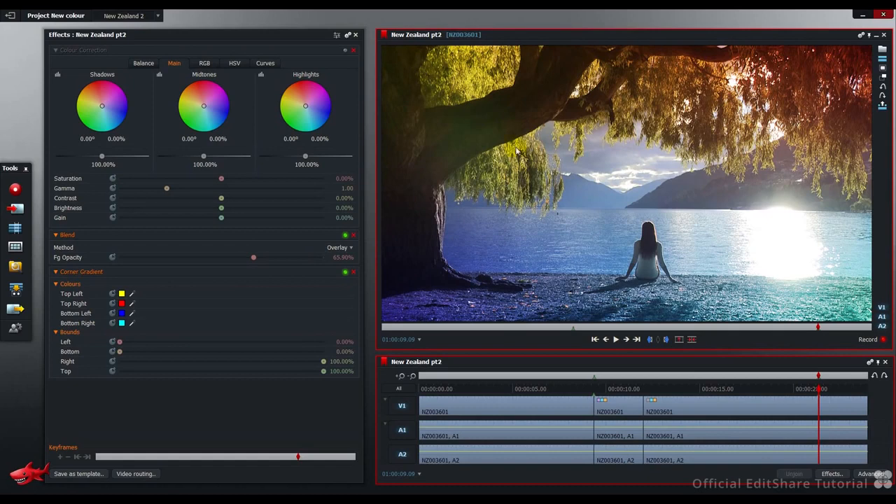
mouse_move(803, 292)
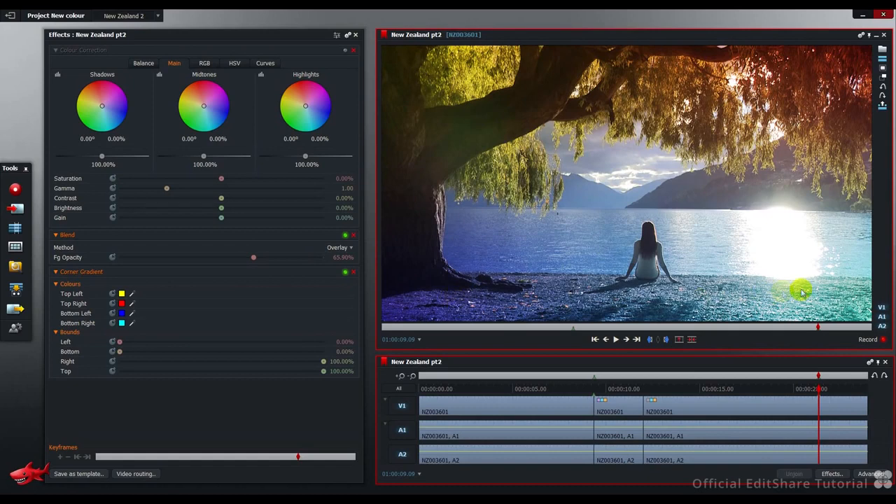
mouse_move(462, 297)
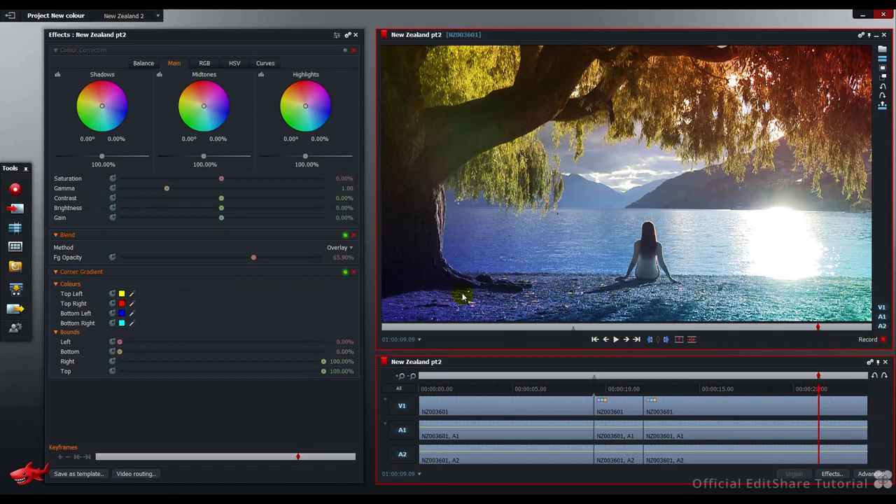
mouse_move(588, 221)
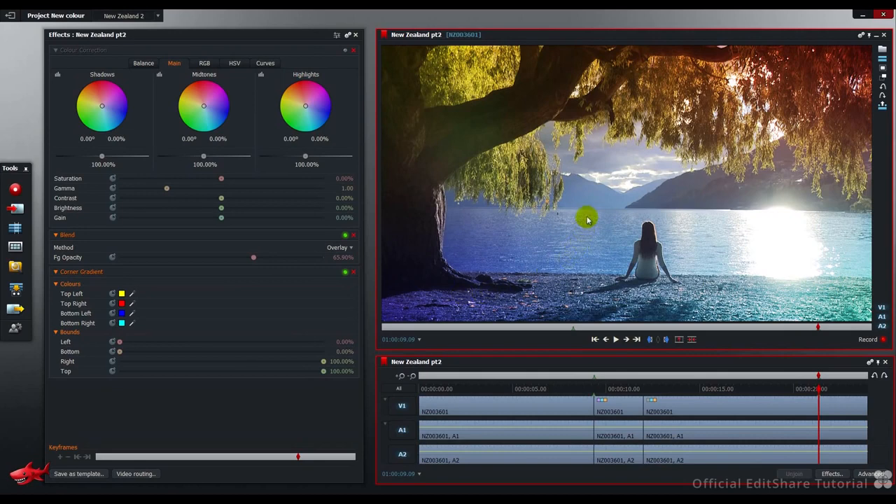
mouse_move(588, 224)
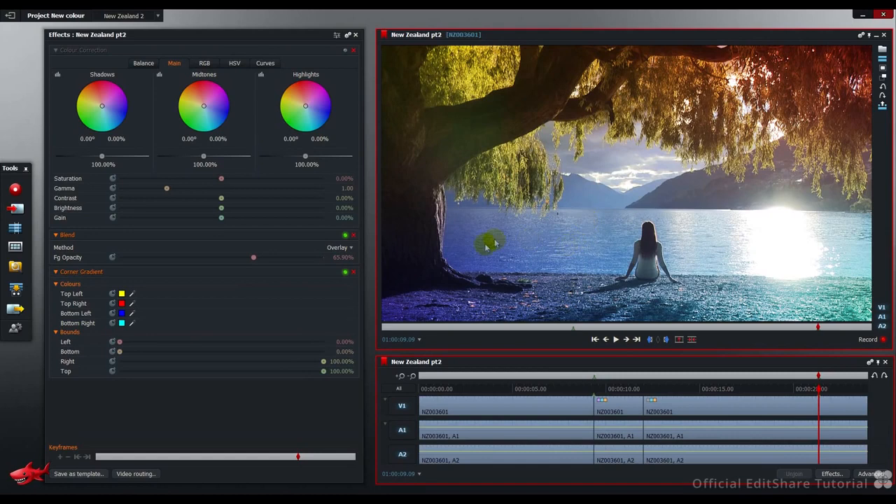
mouse_move(776, 280)
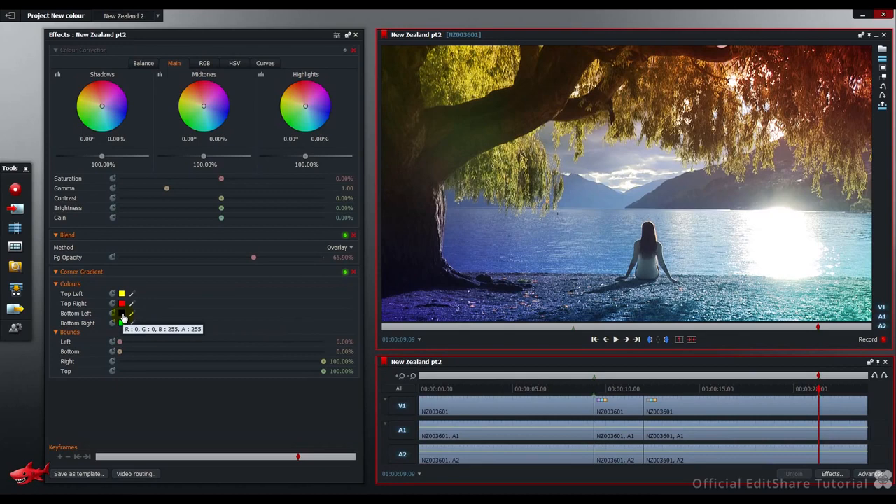
Step: Neutralise the blue values of the bottom-left and bottom-right corner swatches
left_click(120, 313)
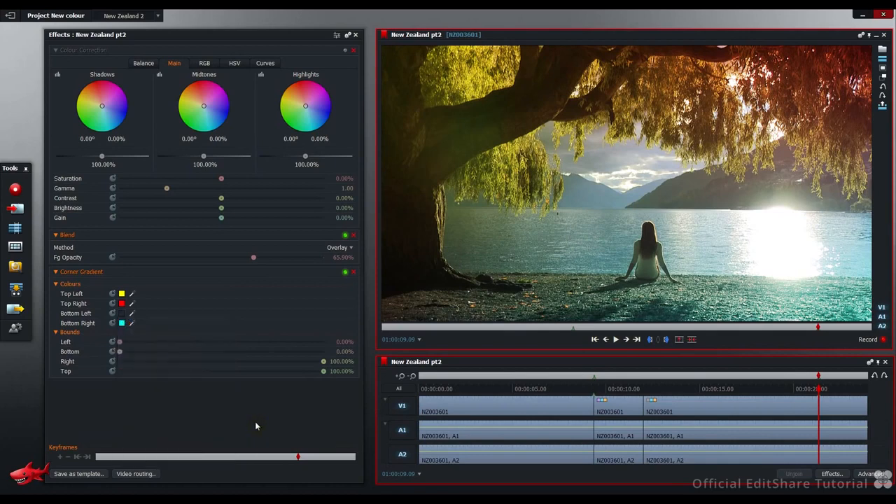
left_click(120, 322)
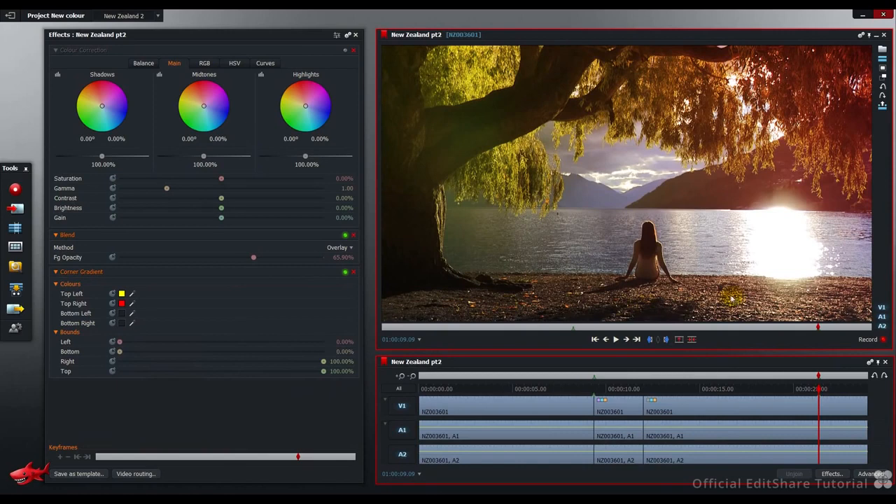
mouse_move(470, 102)
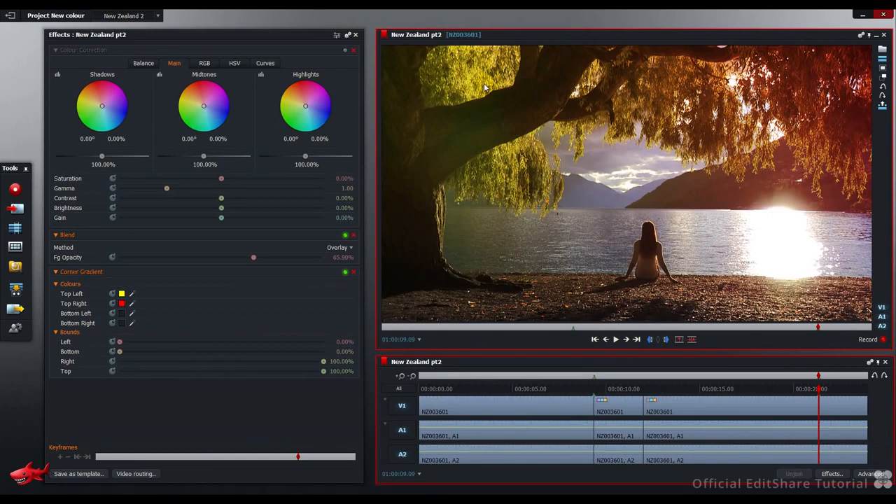
Step: Set the Top Left corner colour to green and Top Right to red (255, 0, 0)
left_click(120, 294)
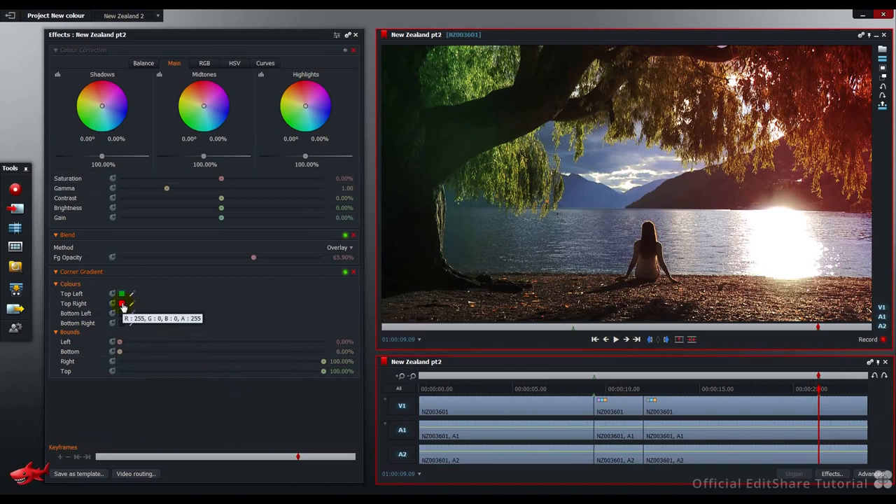
left_click(122, 303)
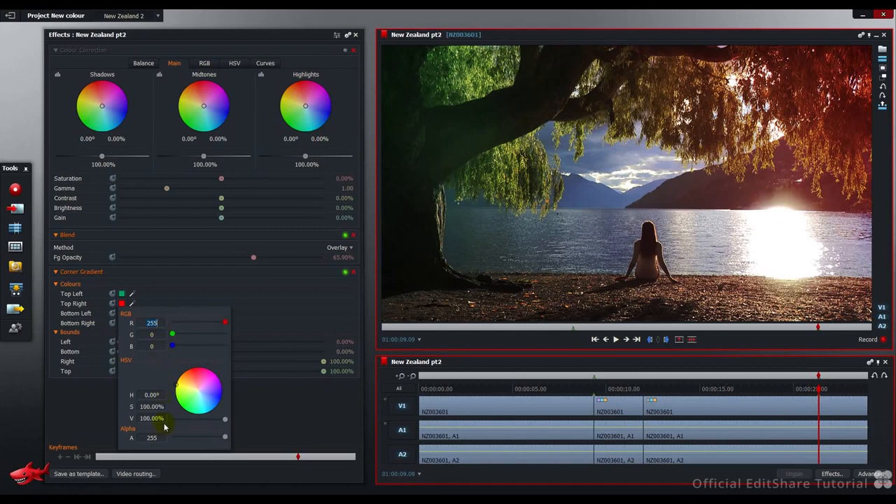
left_click(264, 419)
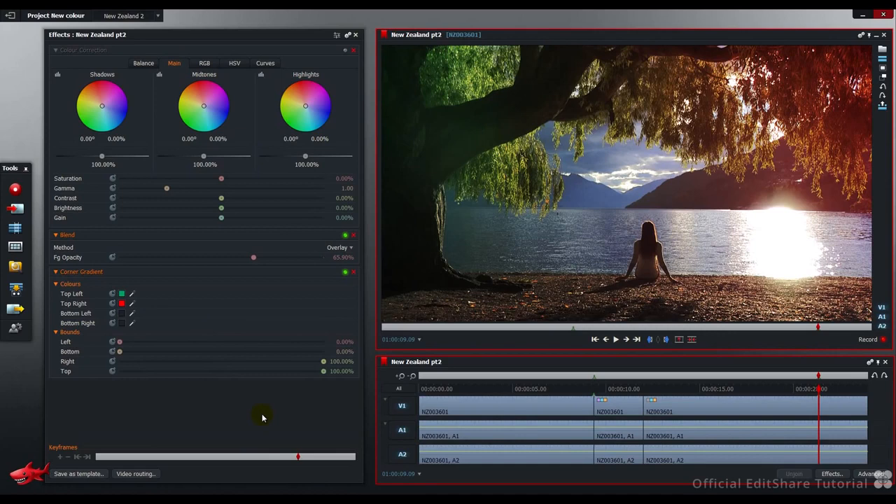
mouse_move(342, 86)
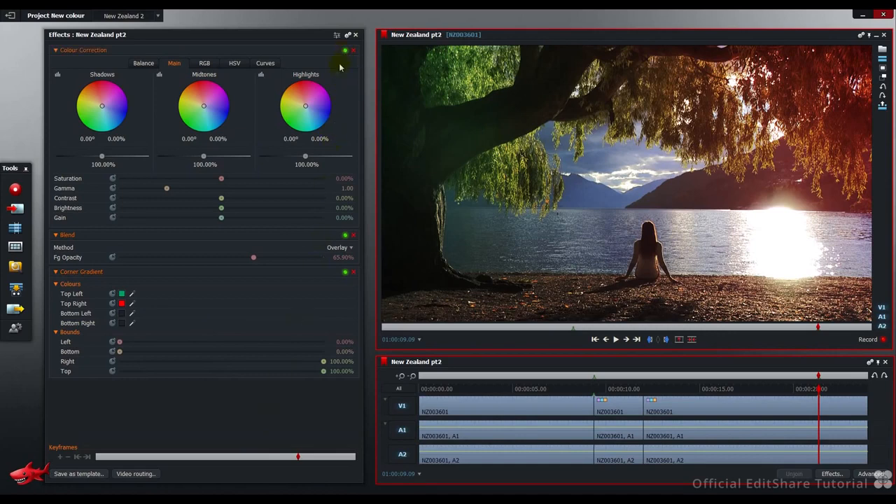
mouse_move(223, 182)
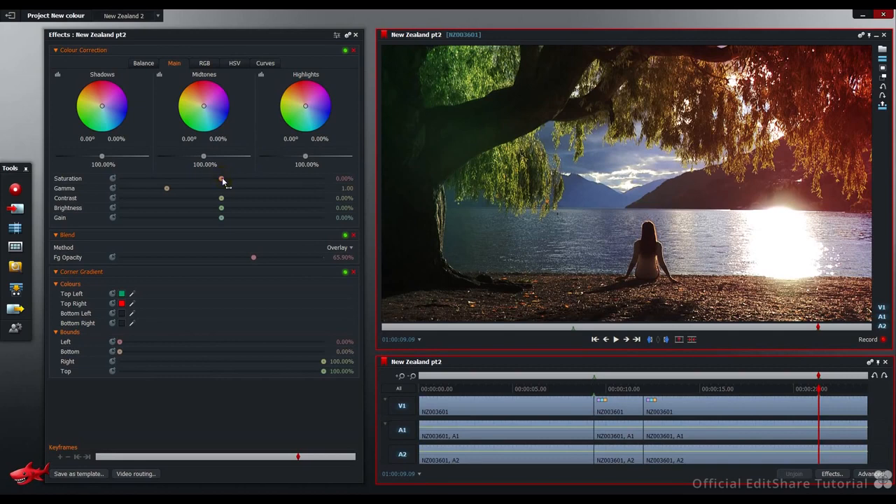
Step: Nudge saturation, brightness and contrast slightly on the Colour Correction Main tab
left_click_drag(221, 179, 221, 179)
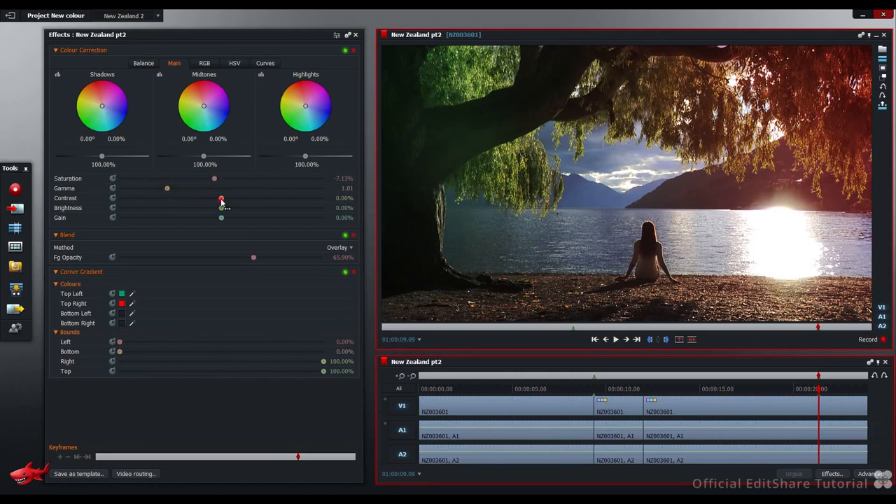
left_click_drag(221, 199, 219, 199)
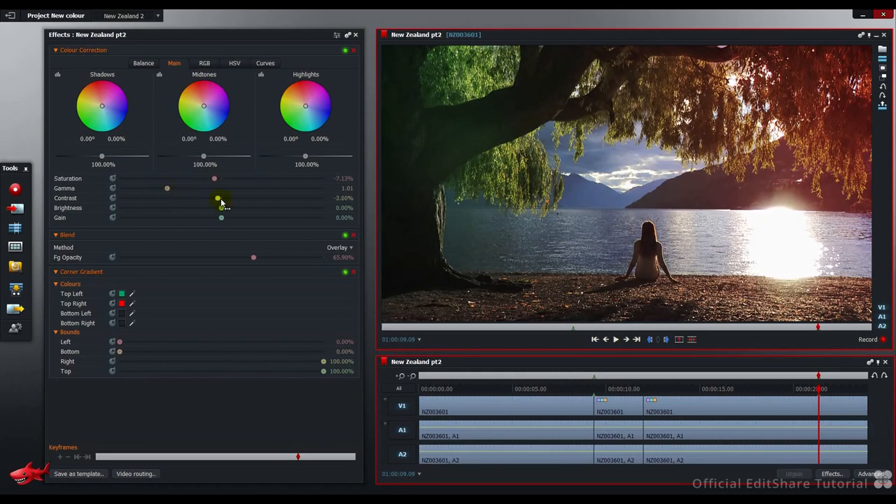
left_click_drag(218, 198, 221, 201)
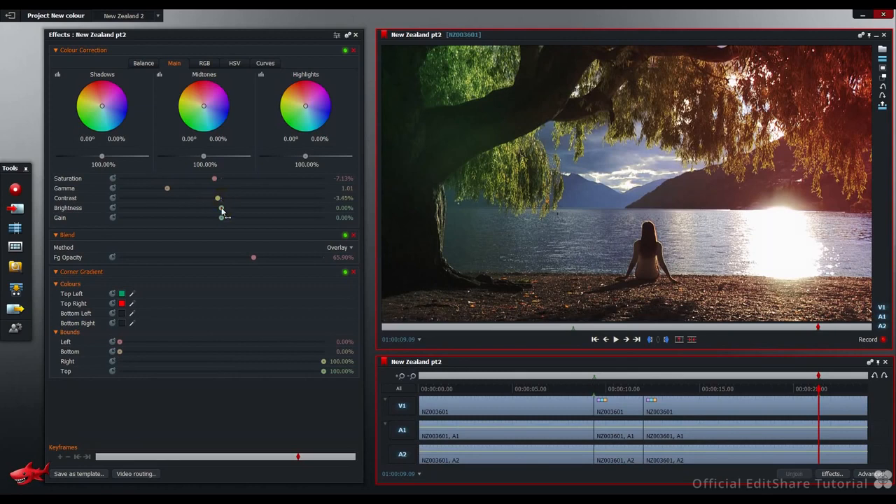
left_click_drag(224, 218, 213, 207)
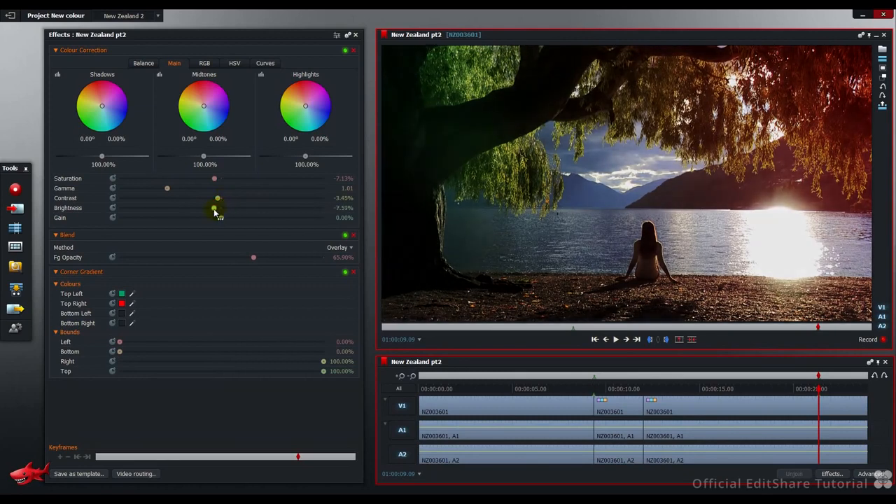
left_click_drag(217, 207, 212, 207)
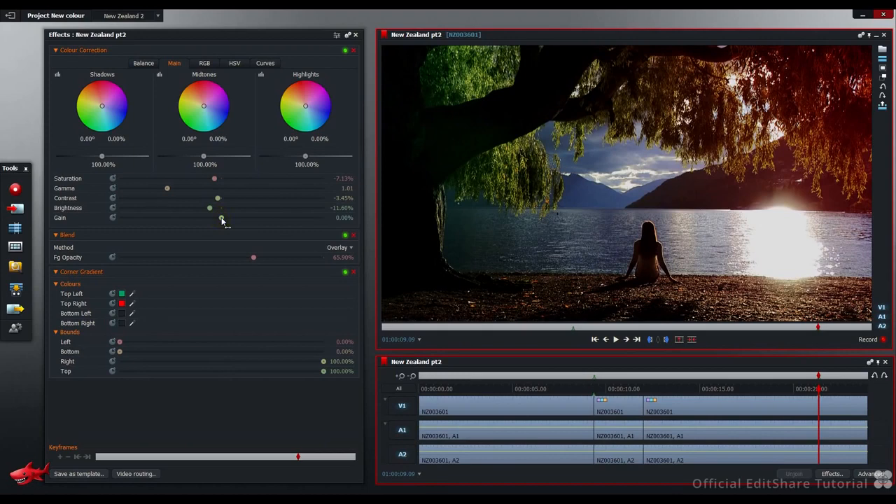
Step: Raise the overall gain to a slightly higher value
left_click_drag(210, 217, 224, 217)
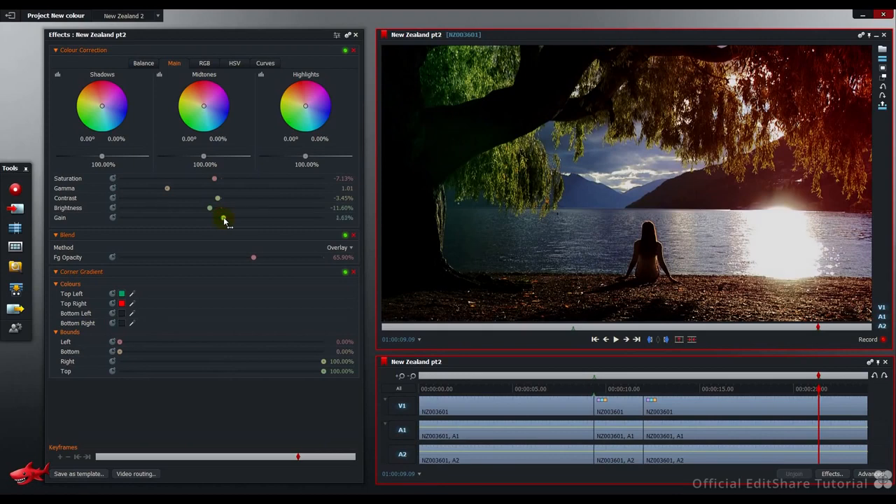
left_click_drag(210, 219, 235, 219)
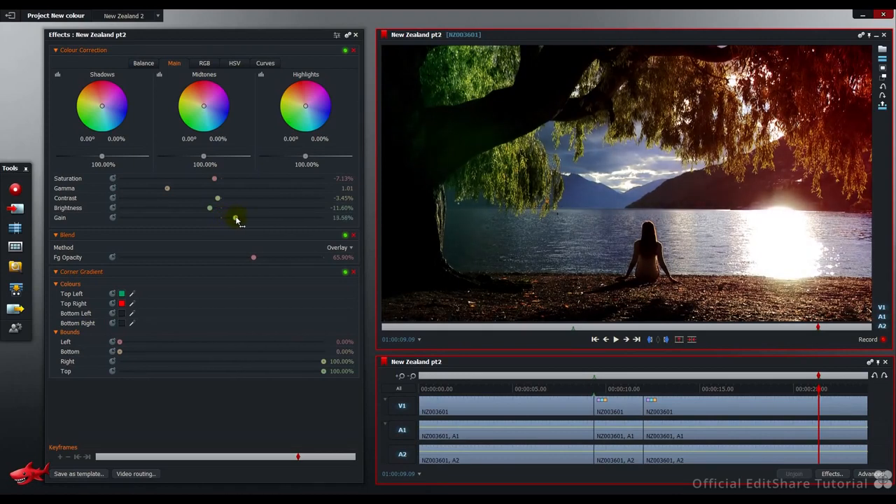
left_click_drag(235, 218, 233, 219)
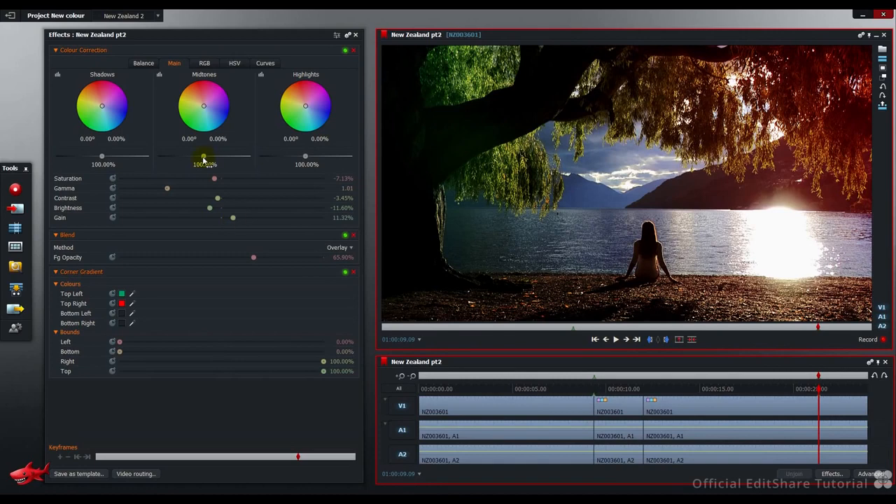
Step: Lift the midtone level above 100% and tint the midtones toward a warm orange
left_click_drag(203, 156, 224, 157)
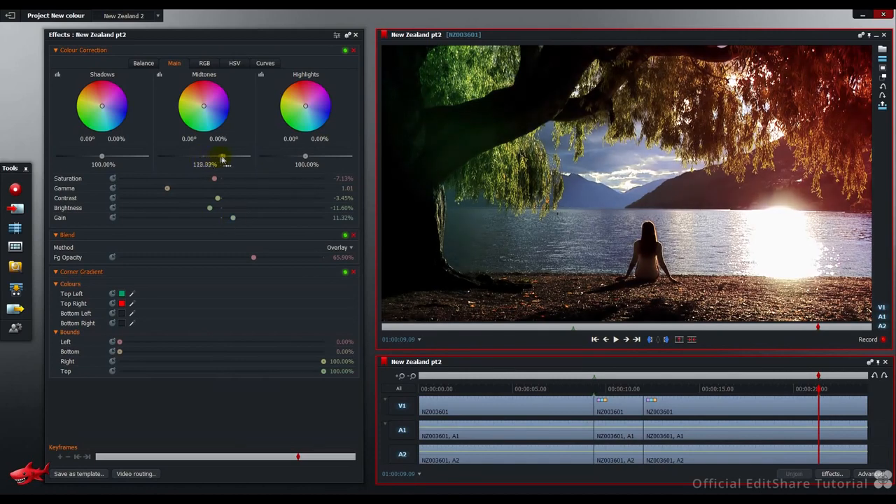
left_click_drag(224, 157, 219, 157)
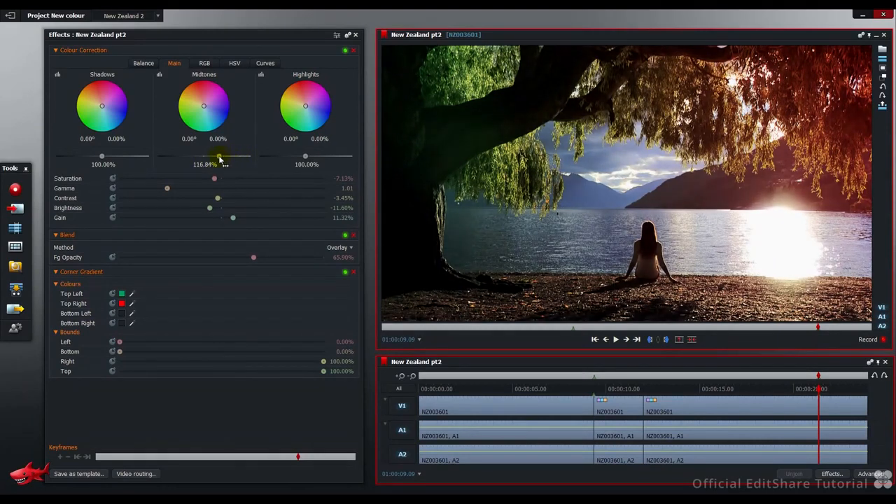
left_click_drag(218, 155, 210, 155)
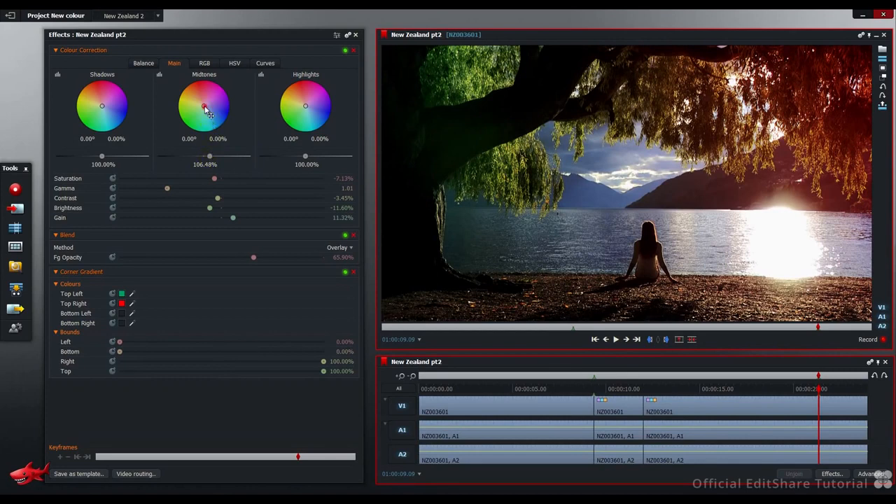
left_click_drag(204, 106, 205, 106)
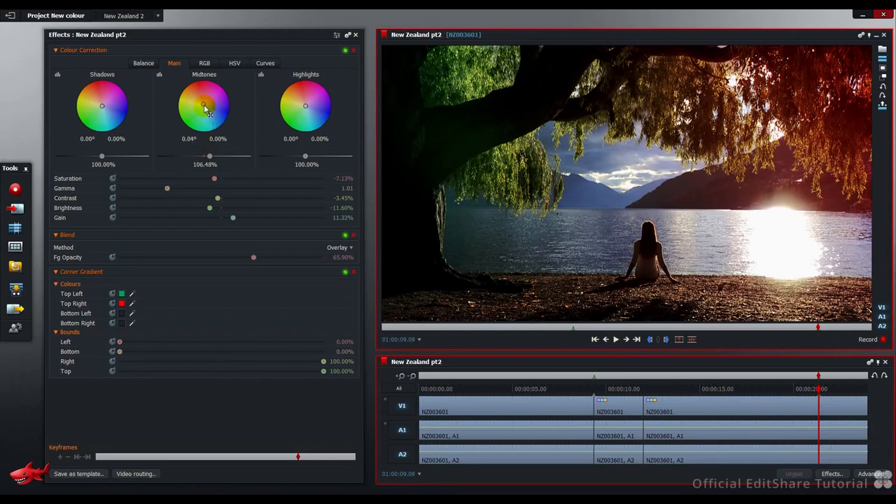
left_click_drag(204, 110, 205, 98)
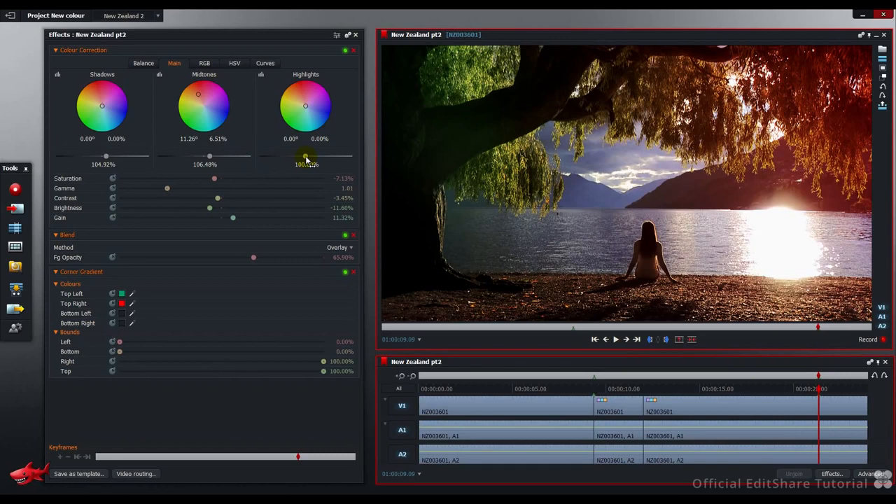
Step: Pull the highlight level down and settle it at about 89%
left_click_drag(305, 155, 294, 155)
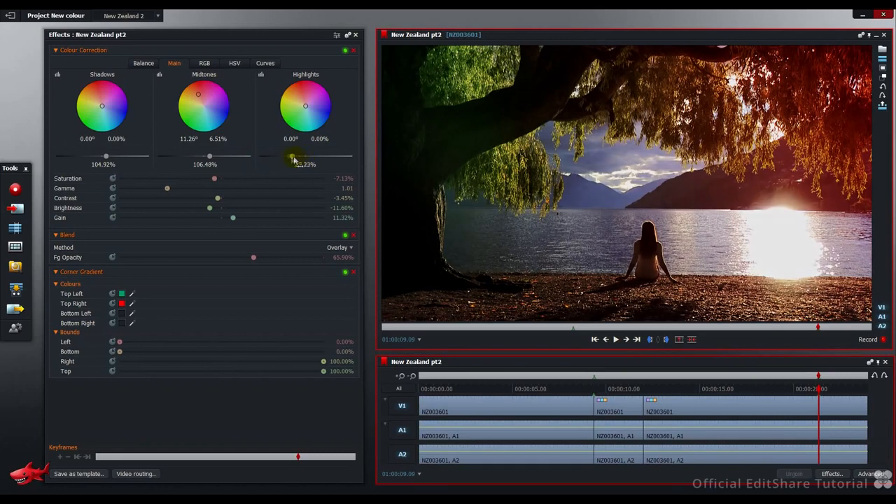
left_click_drag(293, 155, 260, 156)
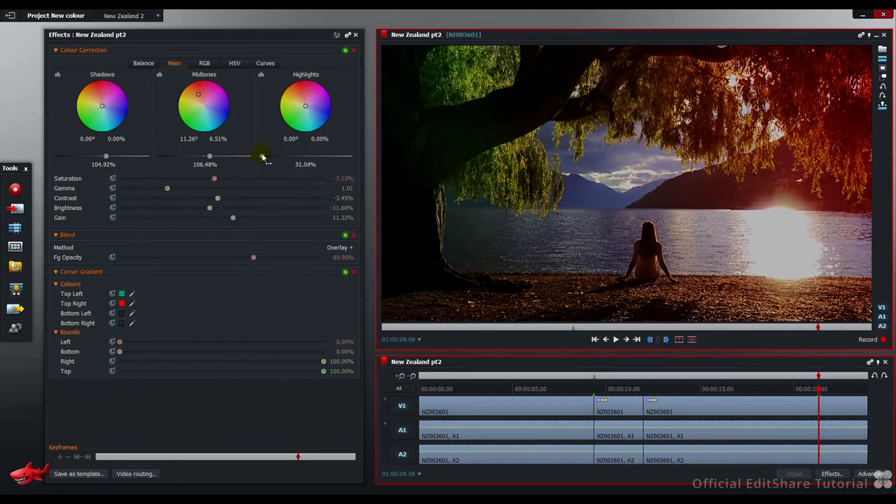
left_click_drag(263, 156, 291, 155)
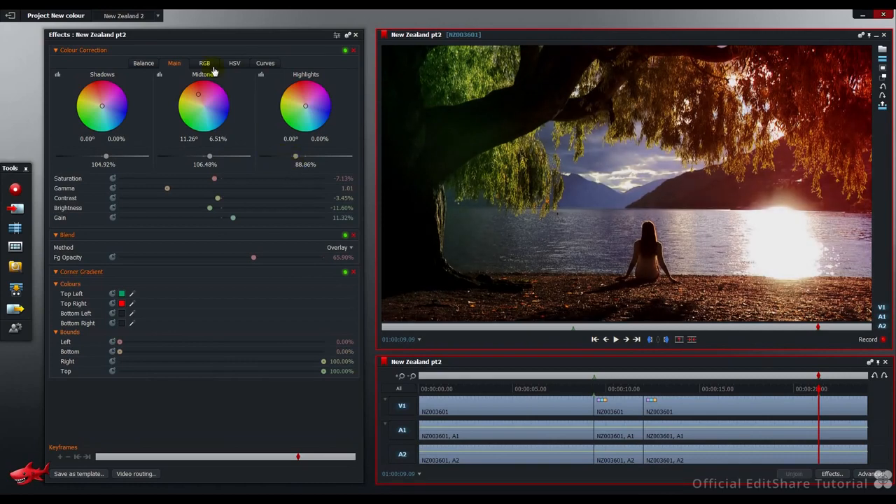
Step: In RGB correction, raise the red, green and blue gamma slightly and trim red contrast
left_click(204, 63)
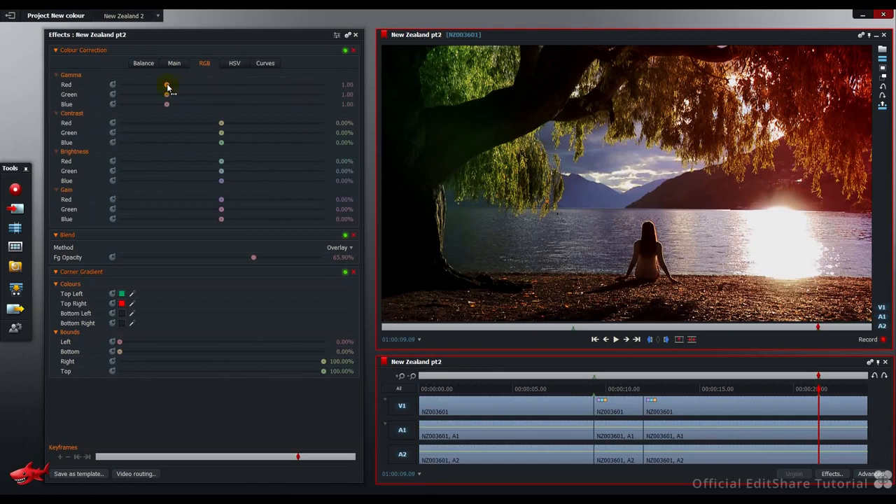
left_click_drag(165, 85, 168, 85)
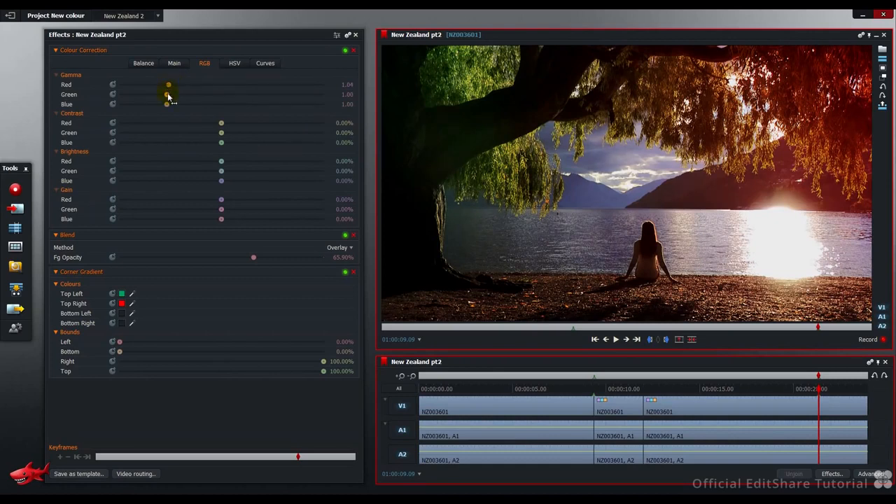
left_click_drag(165, 95, 168, 95)
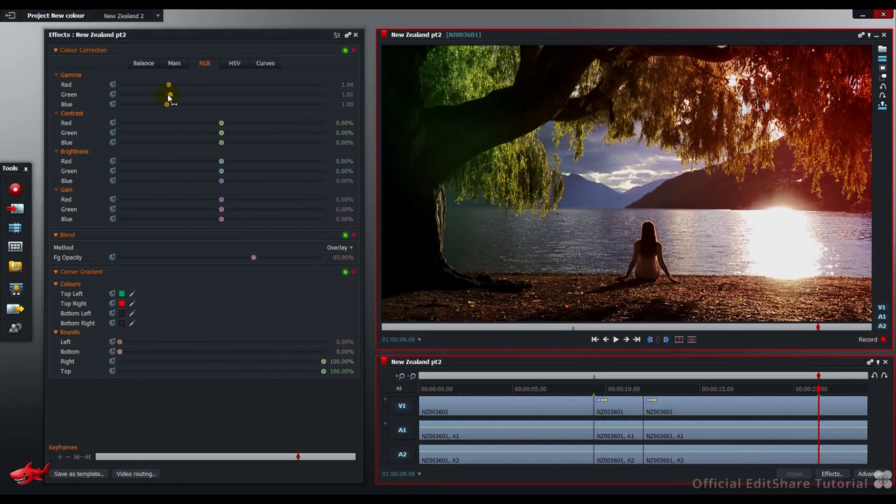
left_click_drag(168, 95, 172, 95)
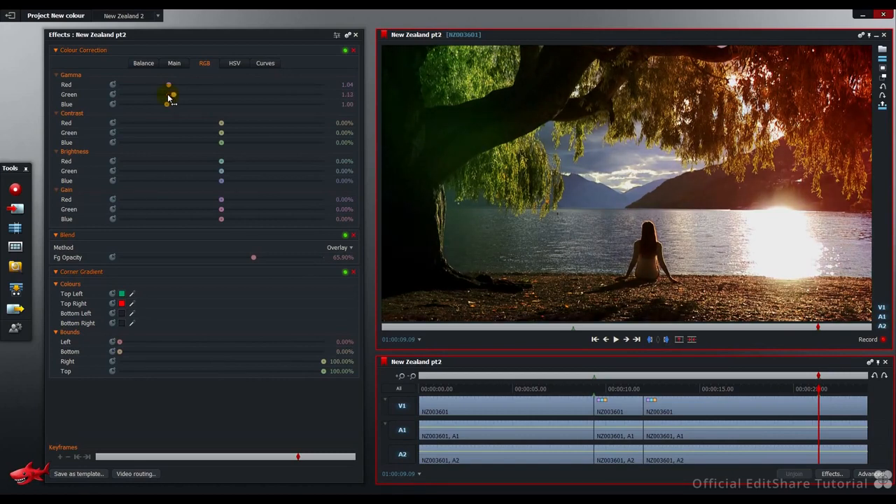
left_click_drag(168, 96, 168, 105)
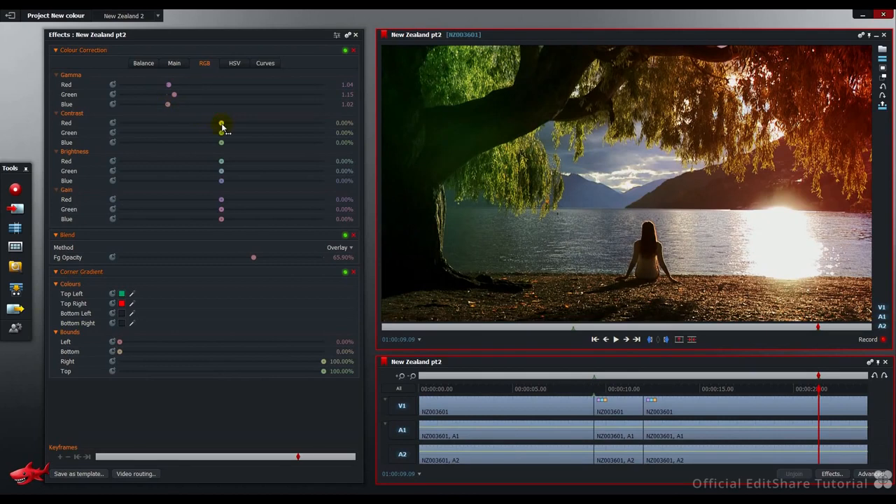
left_click_drag(221, 123, 216, 123)
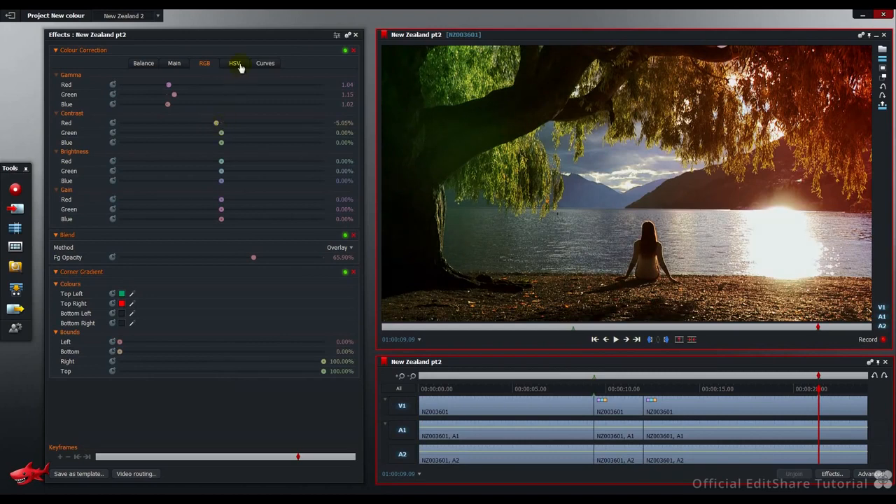
Step: In HSV correction, lower the saturation bias slightly and raise value scale to about 31%
left_click(235, 63)
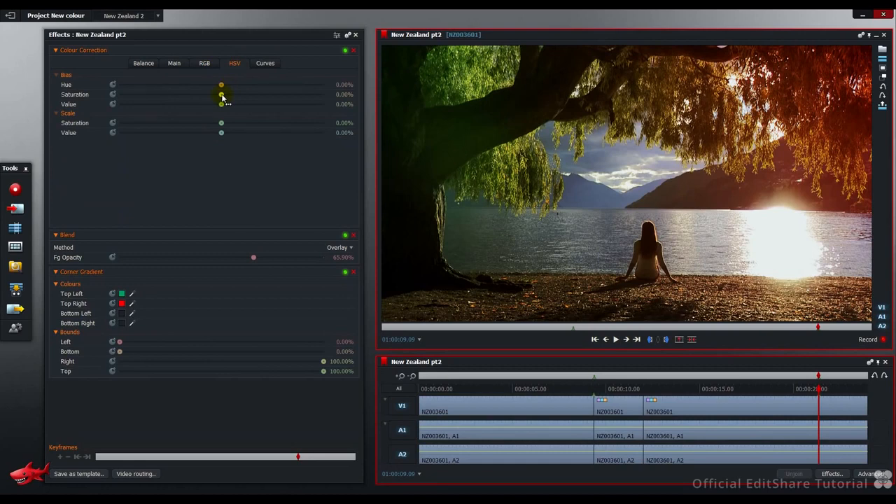
left_click_drag(221, 84, 218, 95)
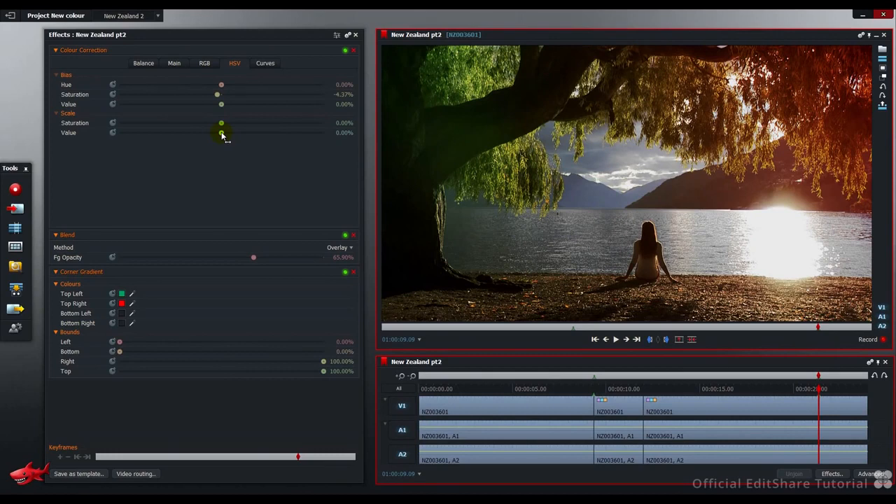
left_click_drag(221, 131, 246, 132)
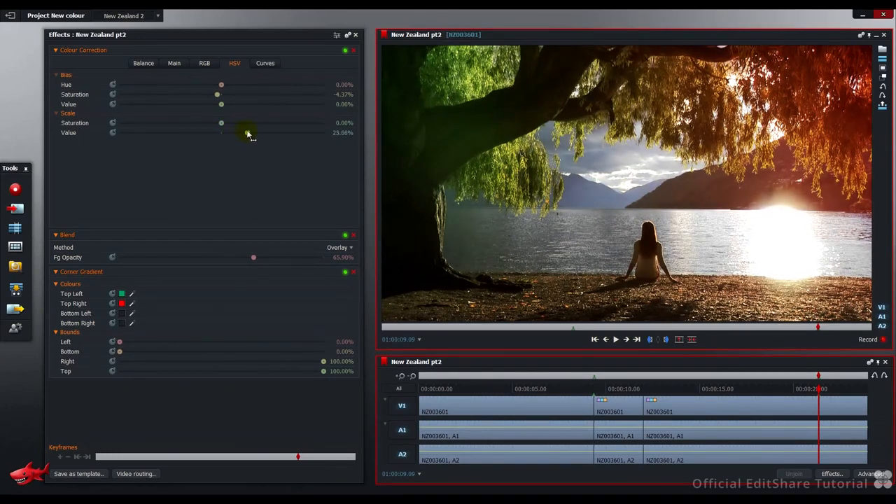
left_click_drag(221, 132, 196, 131)
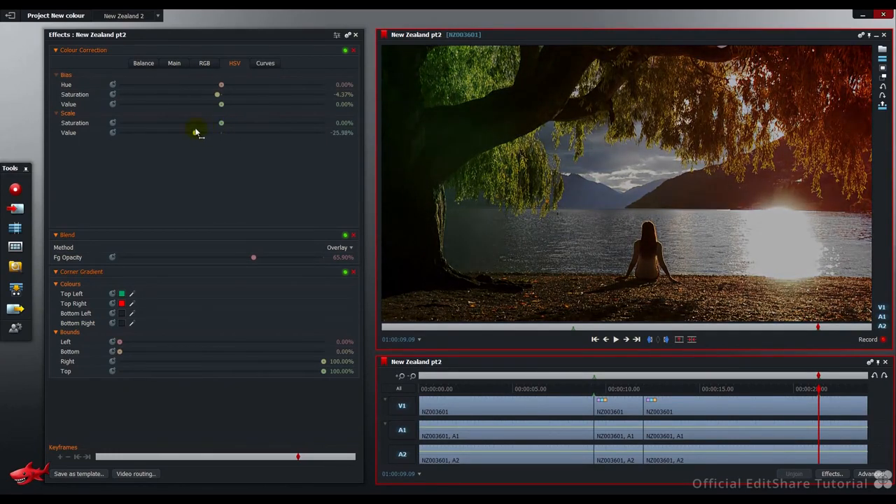
left_click_drag(196, 132, 245, 132)
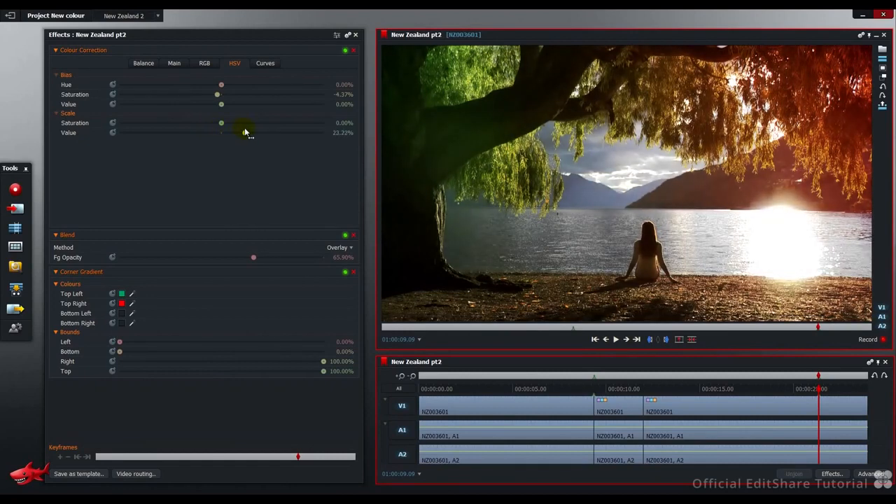
left_click_drag(221, 132, 264, 131)
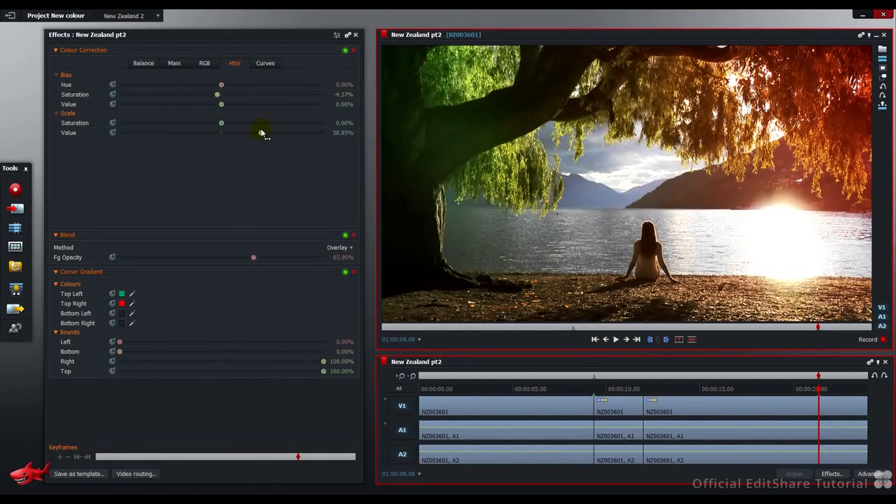
left_click_drag(255, 131, 255, 132)
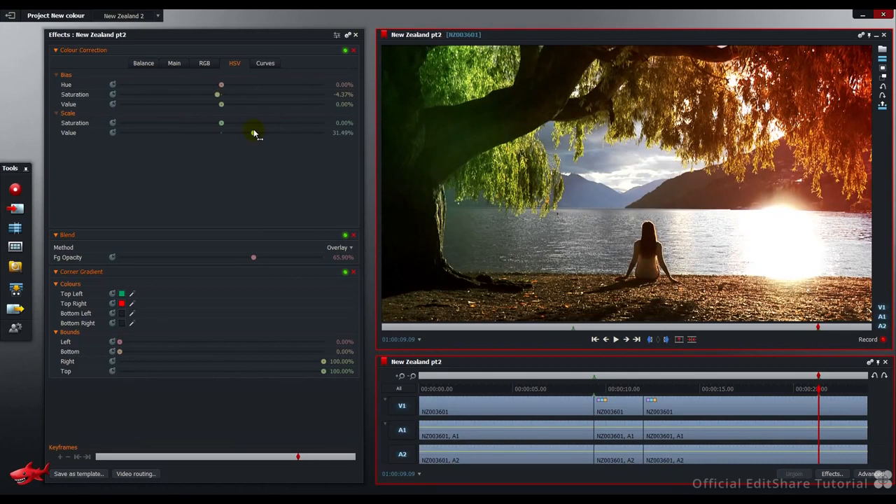
Step: On the Curves tab, bend the RGB curve down in the shadows and lift it above the diagonal
left_click(264, 63)
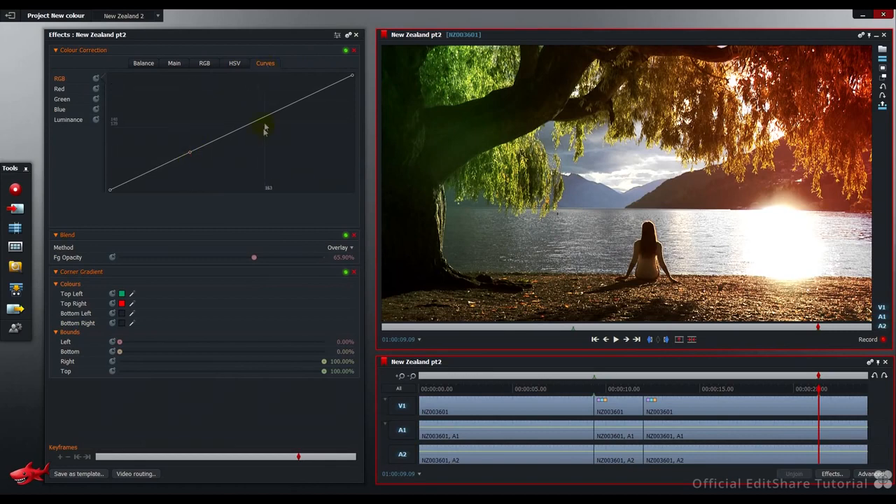
left_click_drag(264, 128, 198, 151)
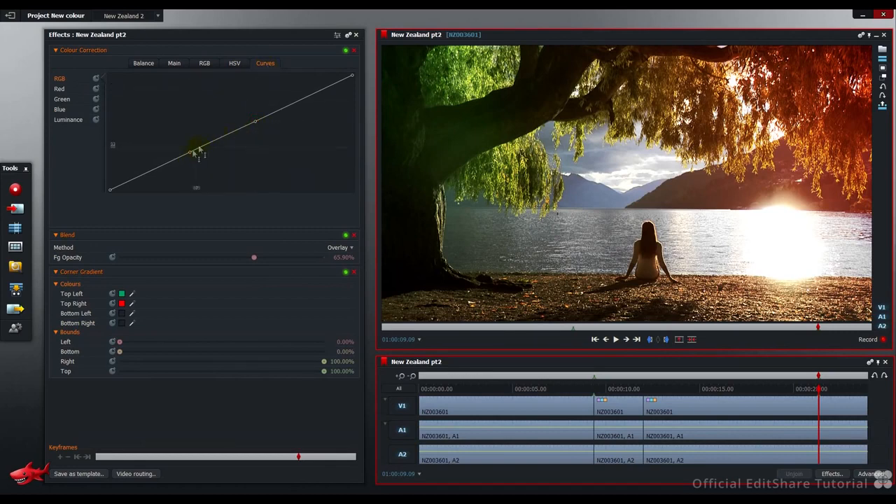
left_click_drag(196, 147, 203, 152)
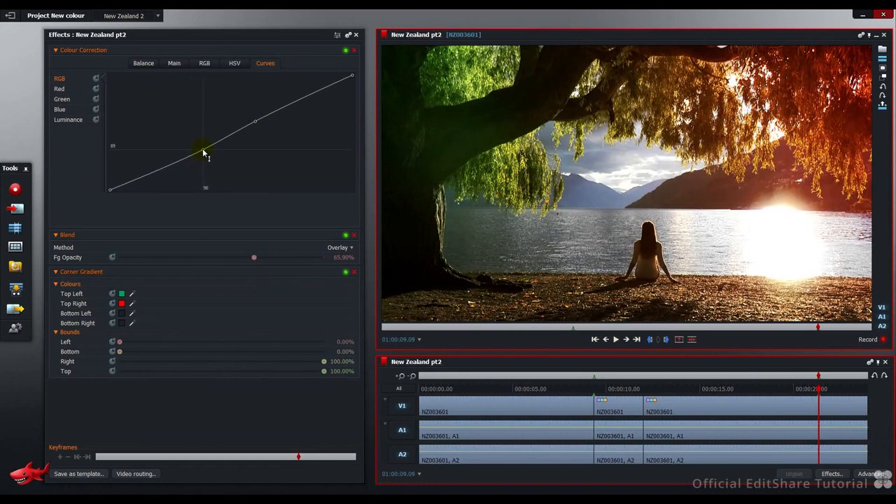
left_click_drag(199, 149, 210, 152)
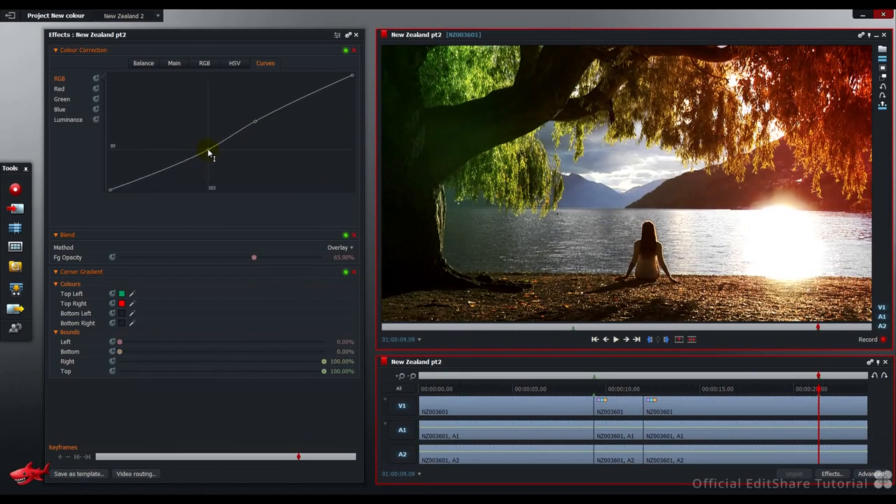
left_click_drag(207, 152, 213, 153)
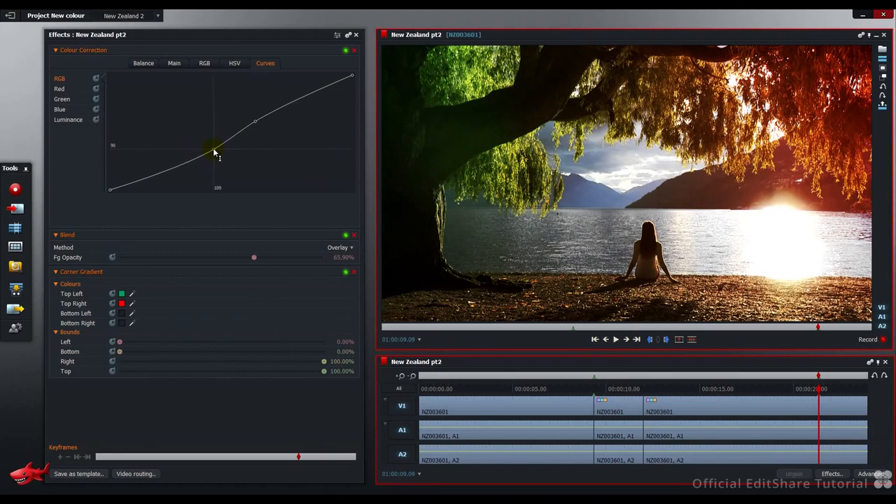
left_click_drag(216, 153, 245, 133)
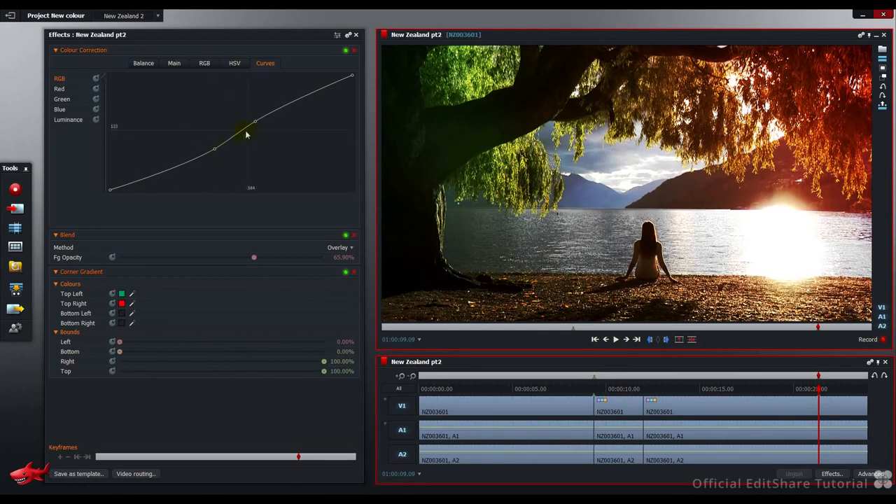
left_click_drag(255, 128, 256, 117)
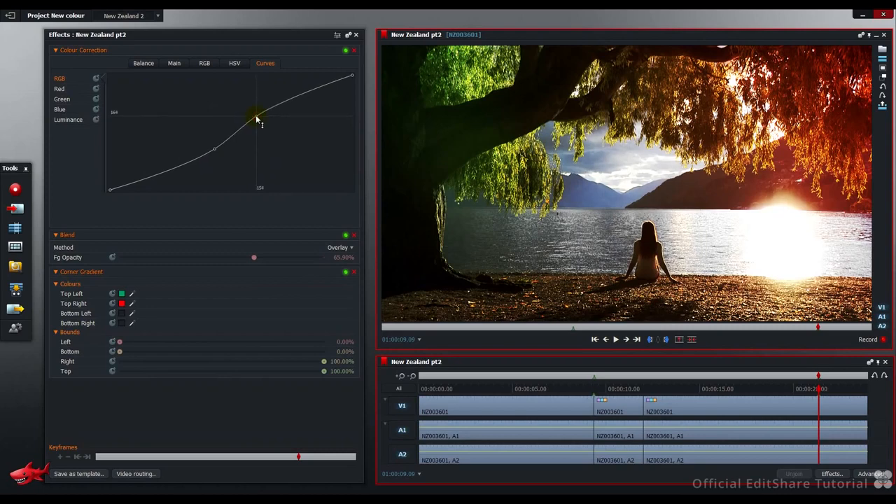
left_click_drag(255, 118, 268, 120)
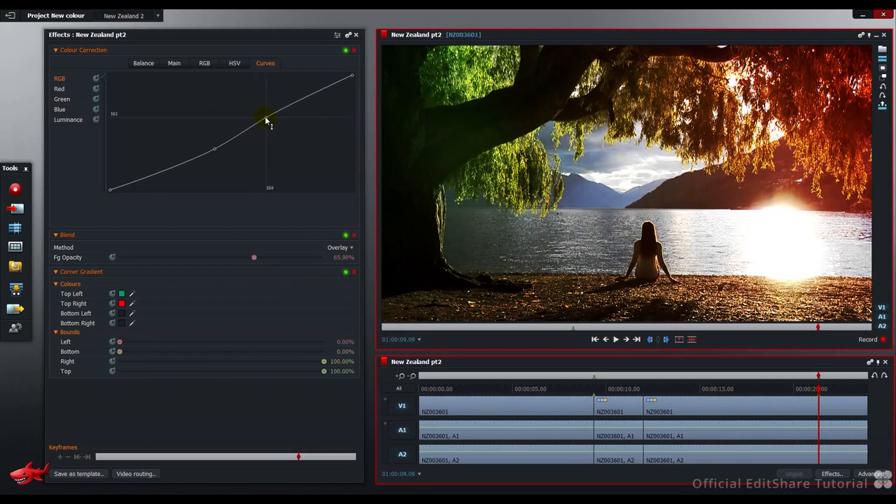
left_click_drag(264, 117, 269, 114)
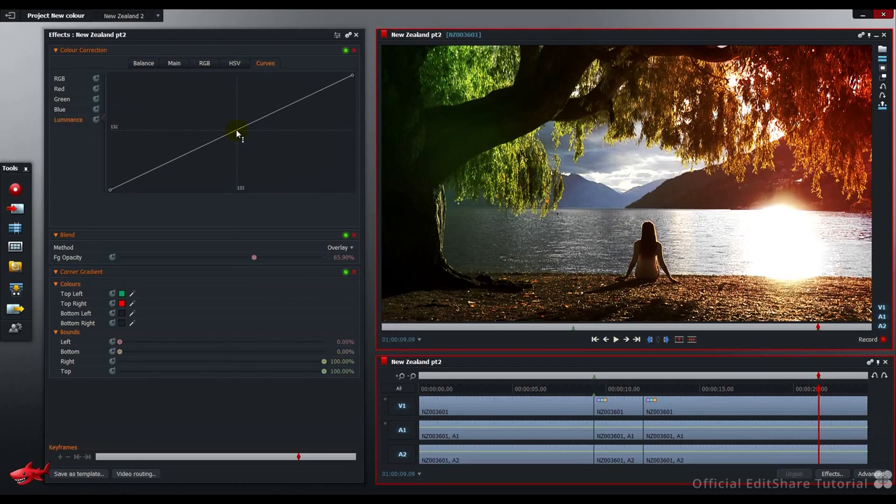
Step: Bow the luminance curve upward from its midpoint into a smooth arc to lift the midtones
left_click_drag(238, 134, 229, 129)
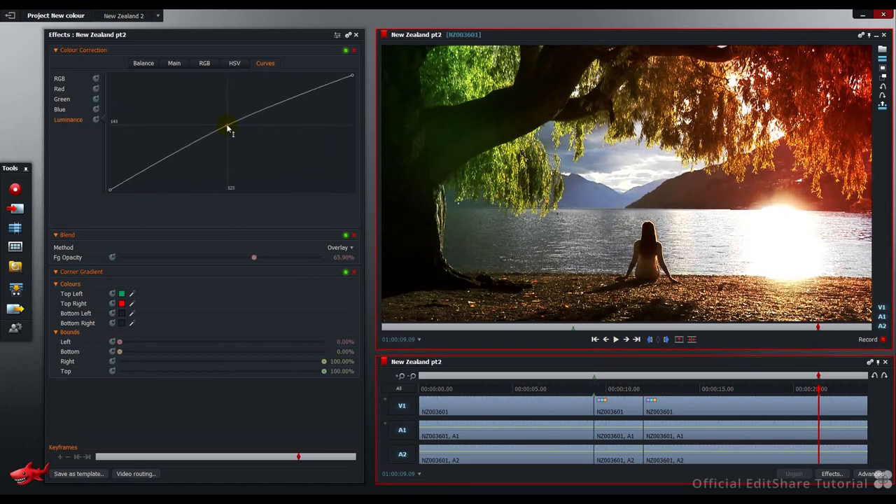
left_click_drag(230, 127, 241, 137)
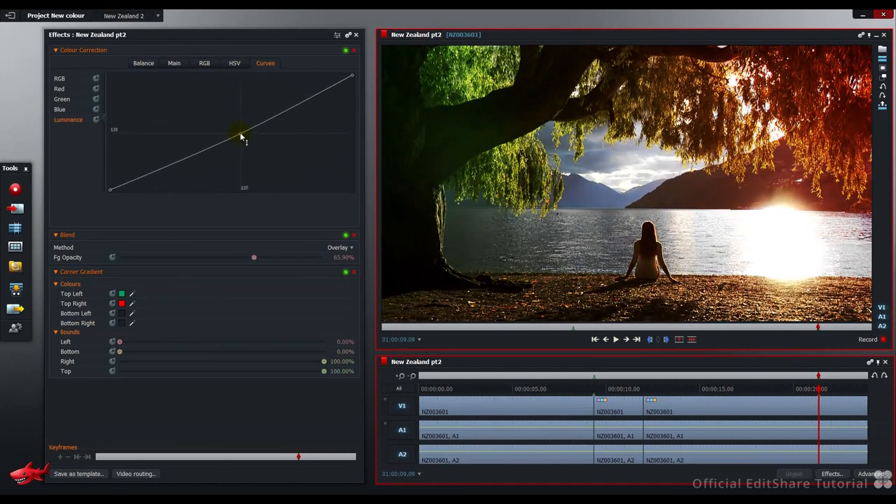
left_click_drag(241, 137, 223, 125)
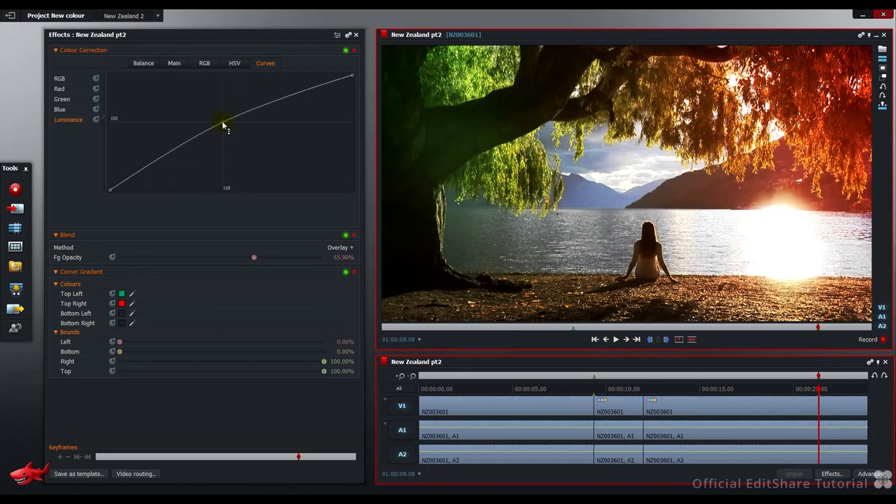
left_click_drag(221, 120, 224, 126)
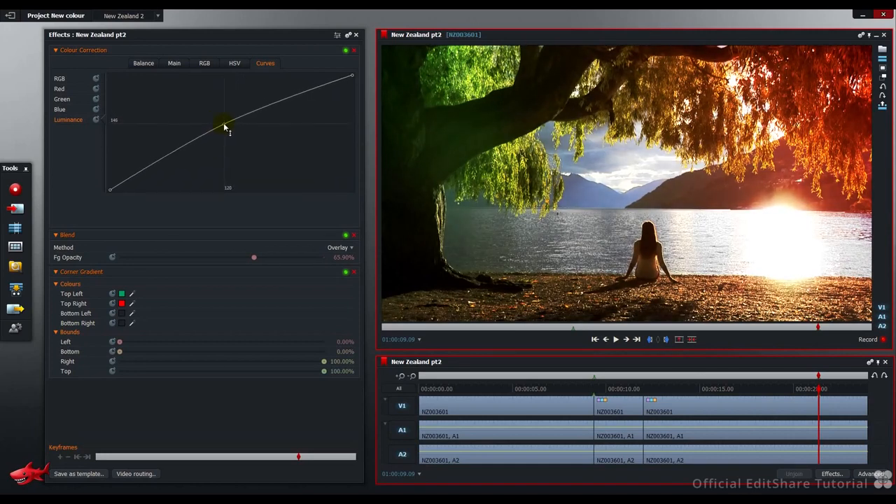
left_click_drag(221, 125, 224, 127)
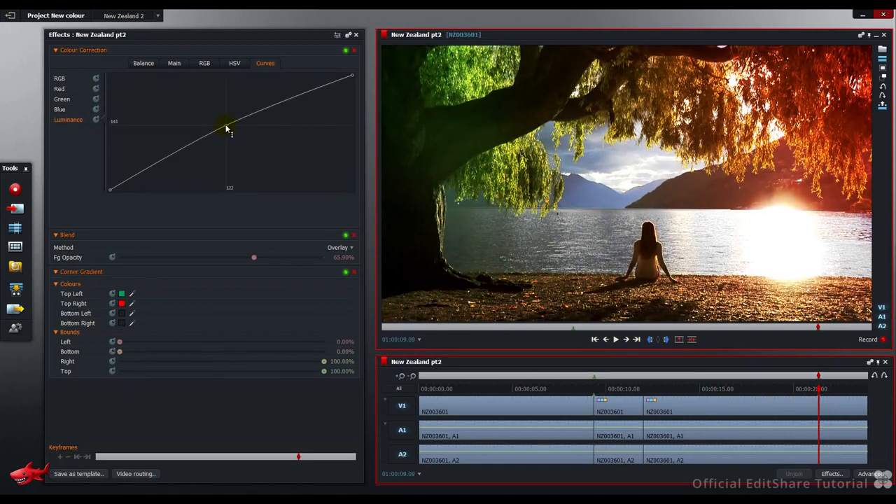
left_click_drag(226, 128, 221, 124)
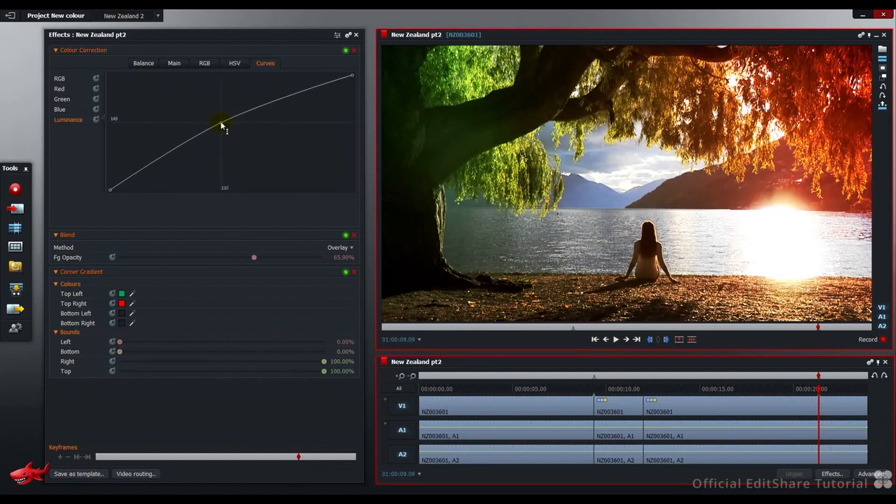
left_click_drag(222, 124, 232, 129)
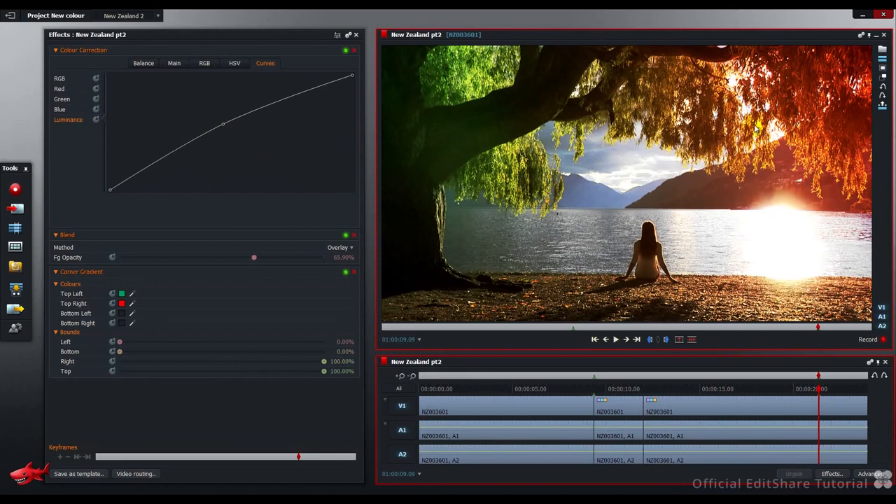
mouse_move(731, 260)
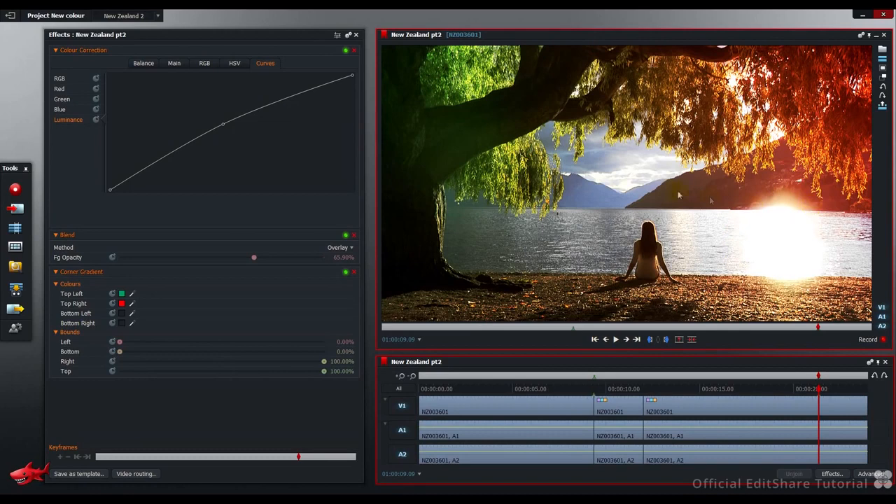
mouse_move(614, 185)
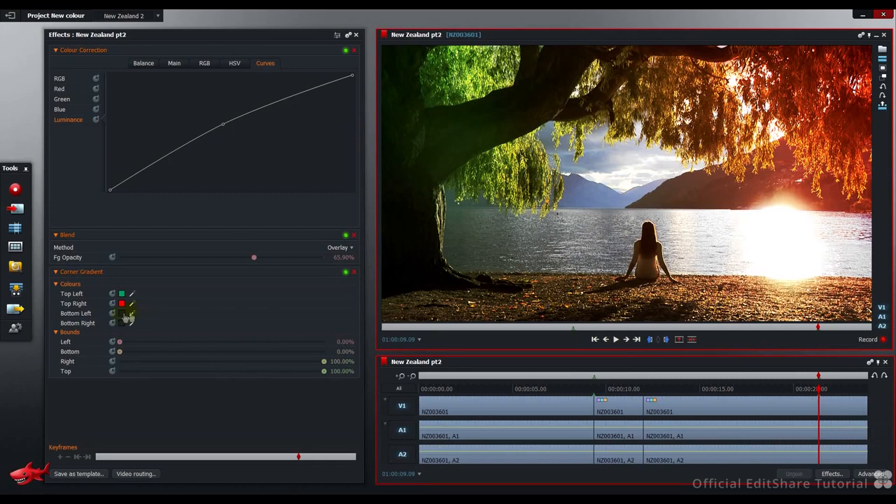
Step: Set the bottom-left corner to mid grey around 126 and lower its alpha
left_click(121, 313)
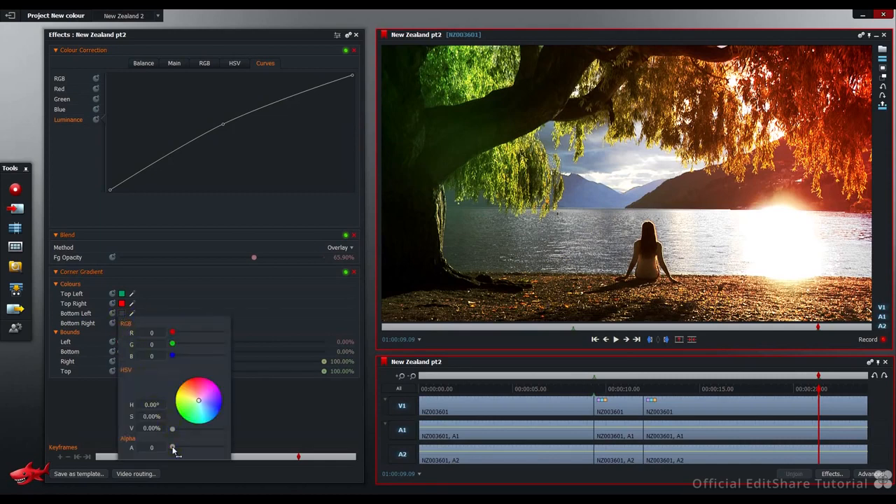
left_click_drag(174, 448, 224, 448)
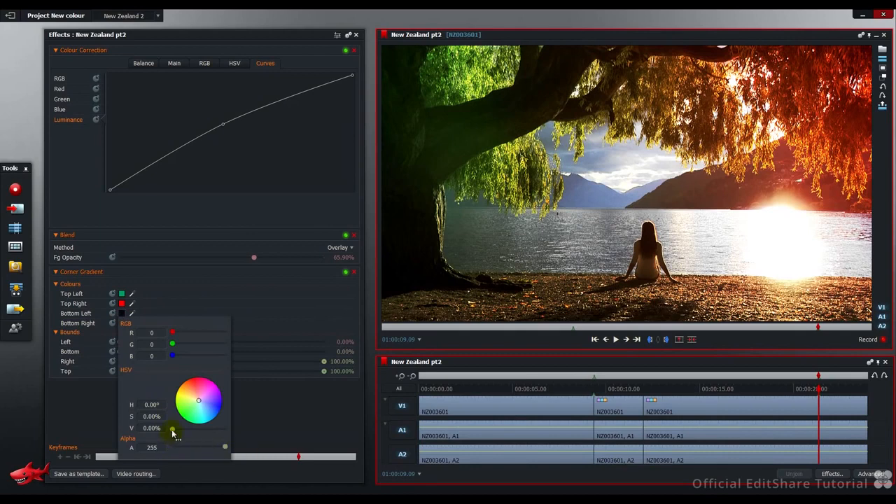
left_click_drag(174, 428, 199, 428)
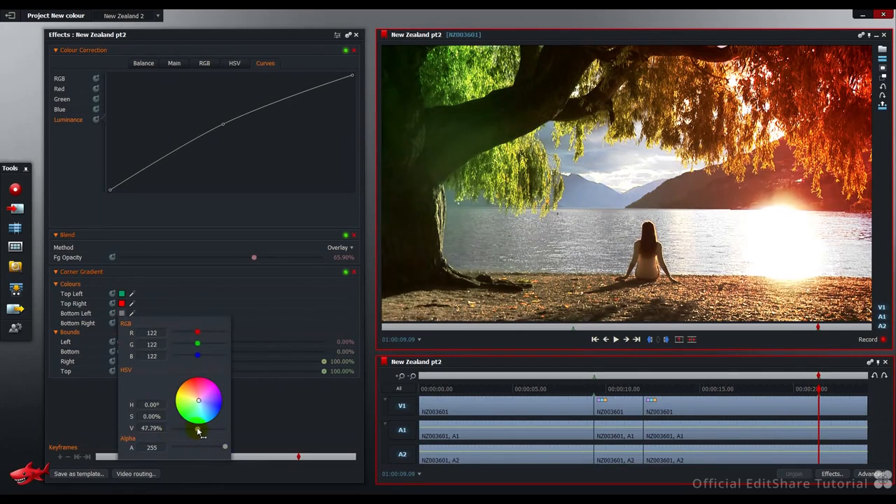
left_click_drag(199, 431, 193, 431)
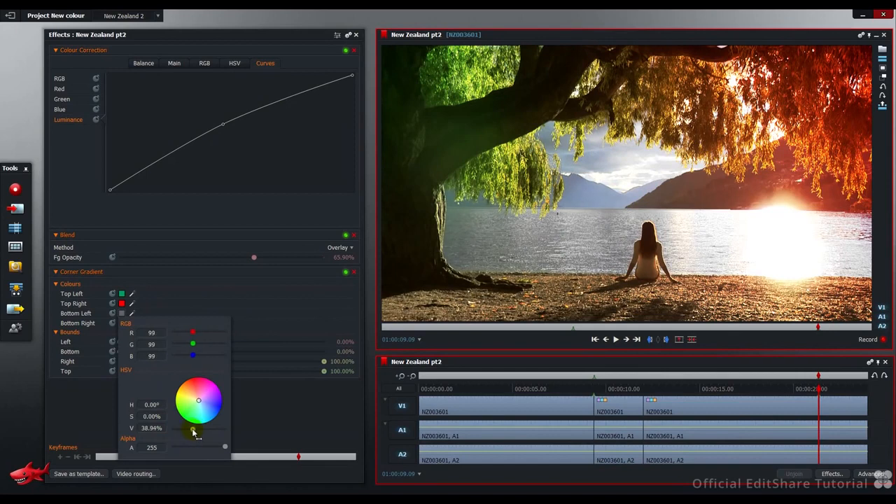
left_click_drag(193, 431, 199, 428)
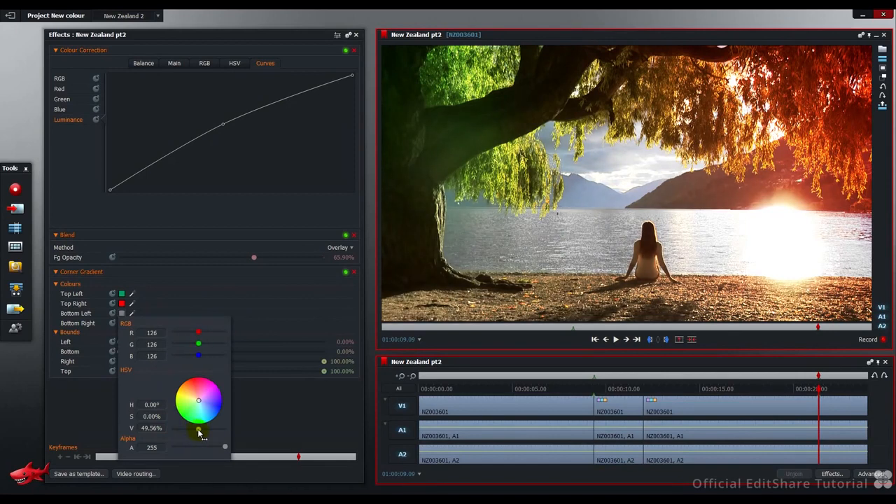
mouse_move(128, 333)
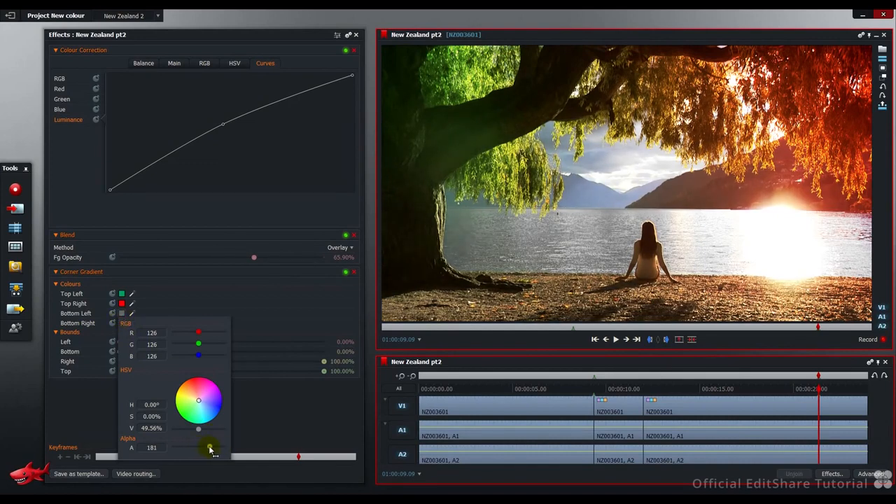
left_click_drag(210, 448, 213, 448)
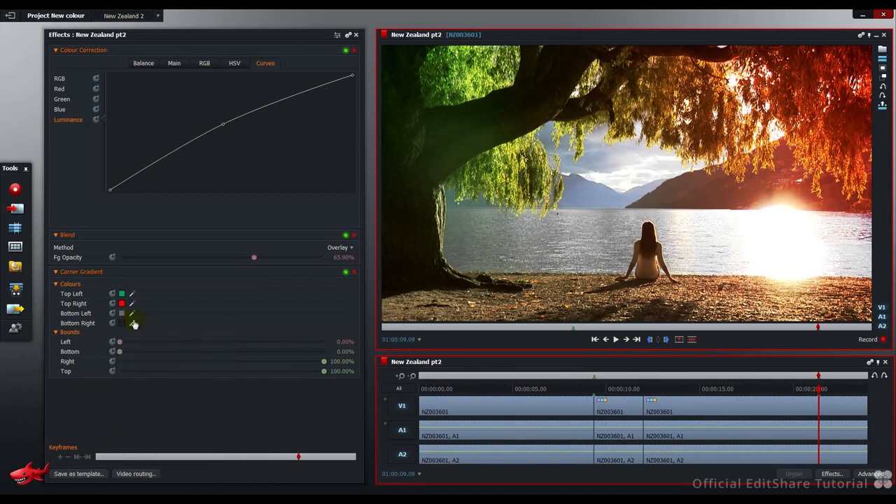
Step: Set the bottom-right corner to grey 135 with reduced alpha and close the colour chooser
left_click(121, 322)
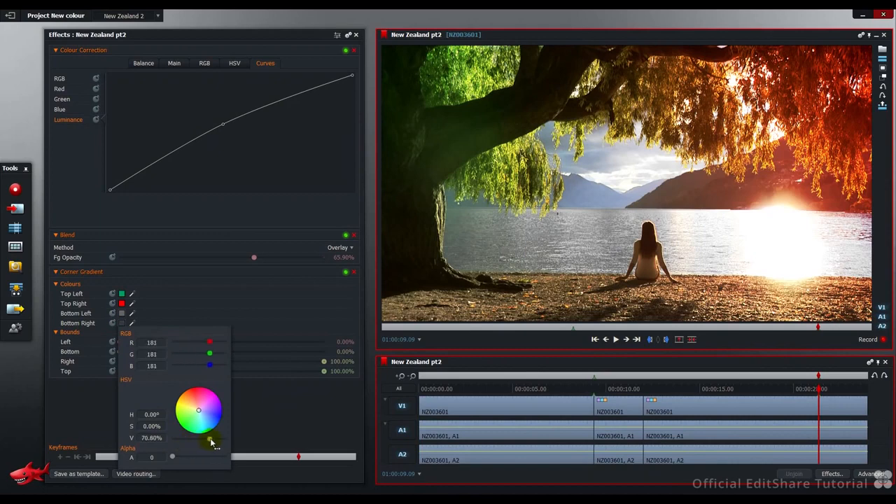
left_click_drag(216, 439, 200, 439)
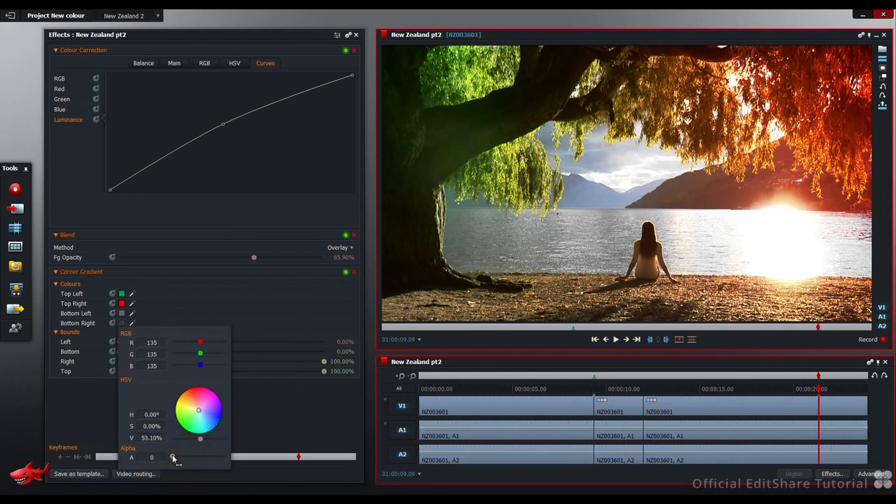
left_click_drag(174, 456, 191, 457)
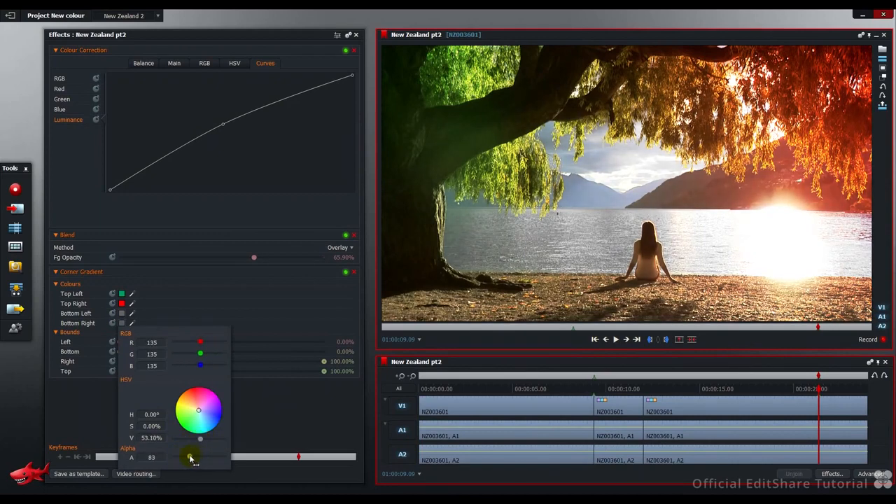
left_click_drag(193, 457, 184, 457)
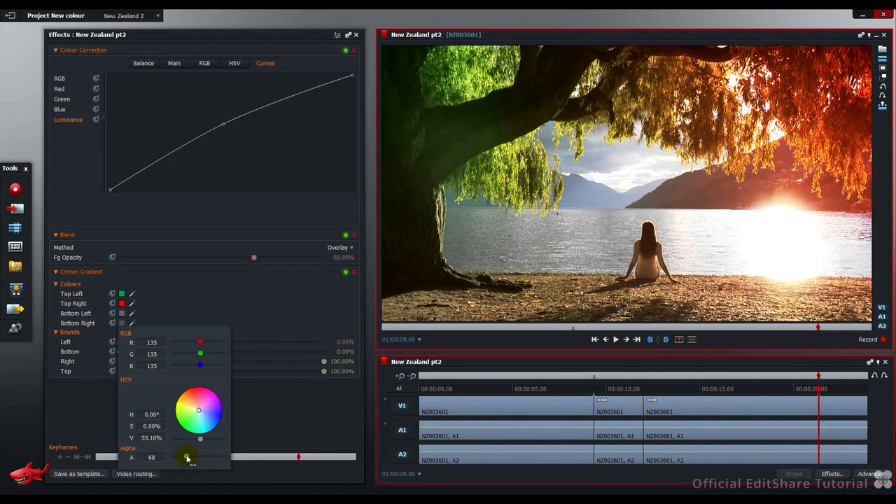
left_click(271, 417)
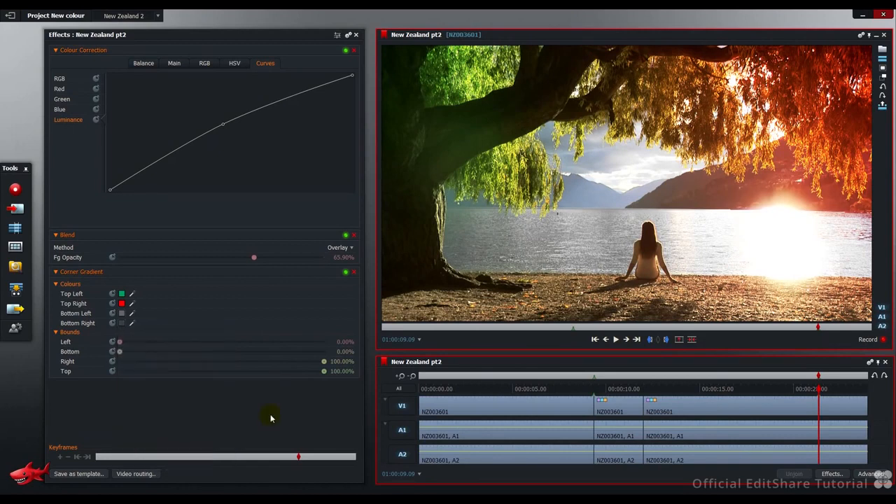